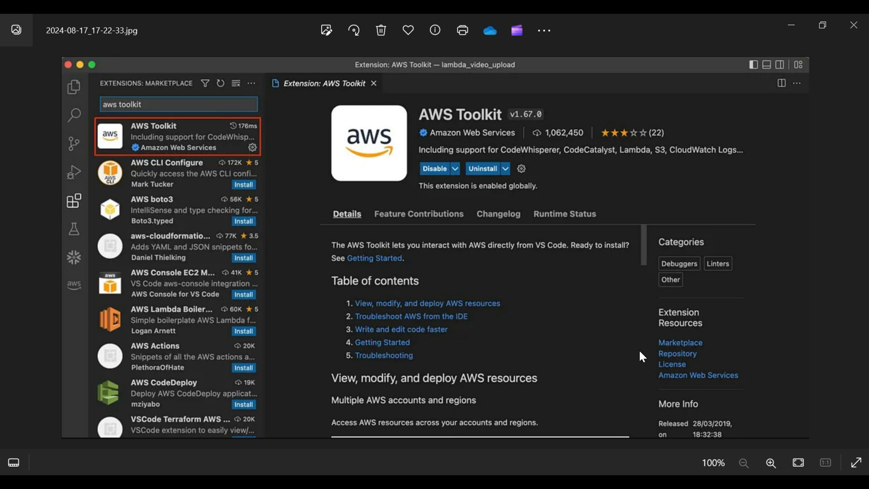
{"action": "mouse_move", "coordinate": [154, 173]}
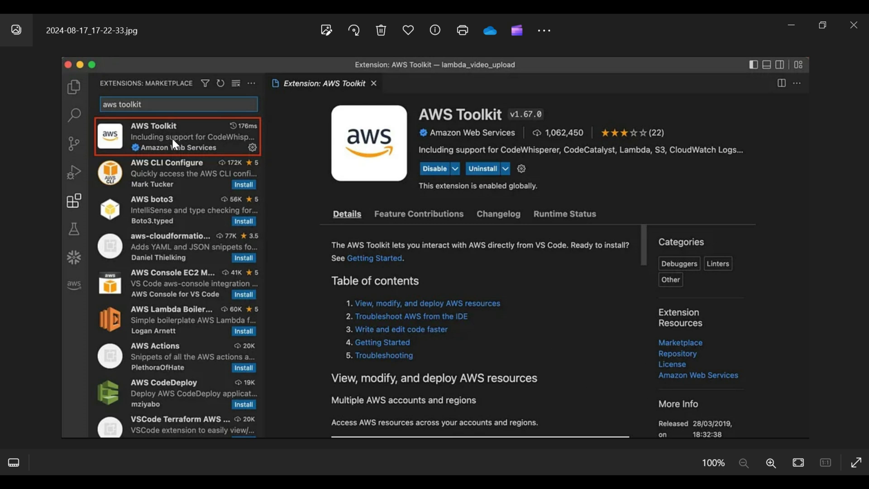
{"action": "mouse_move", "coordinate": [74, 291]}
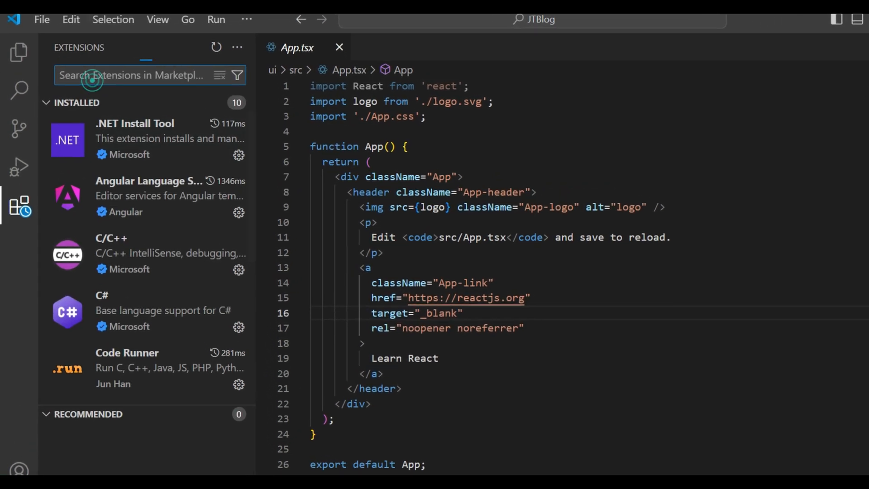
Search the marketplace for 'aws' and install the AWS Toolkit extension
{"action": "type", "text": "aws toolkit"}
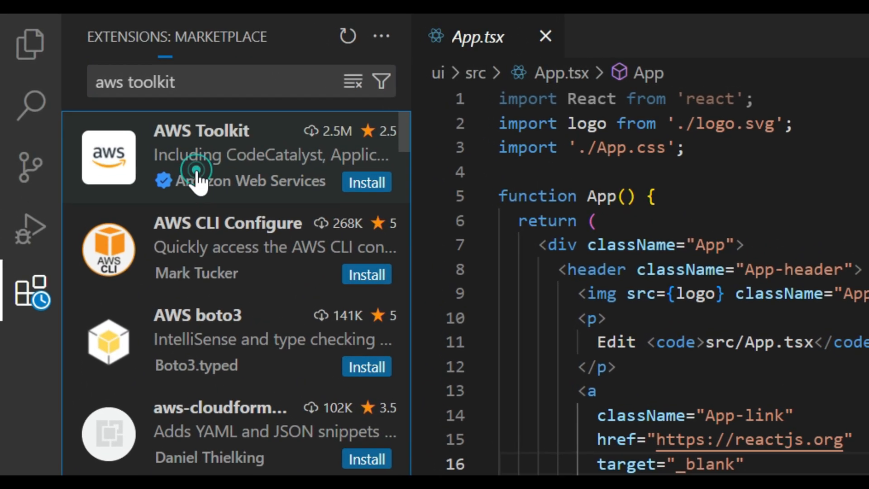
{"action": "left_click", "coordinate": [201, 131]}
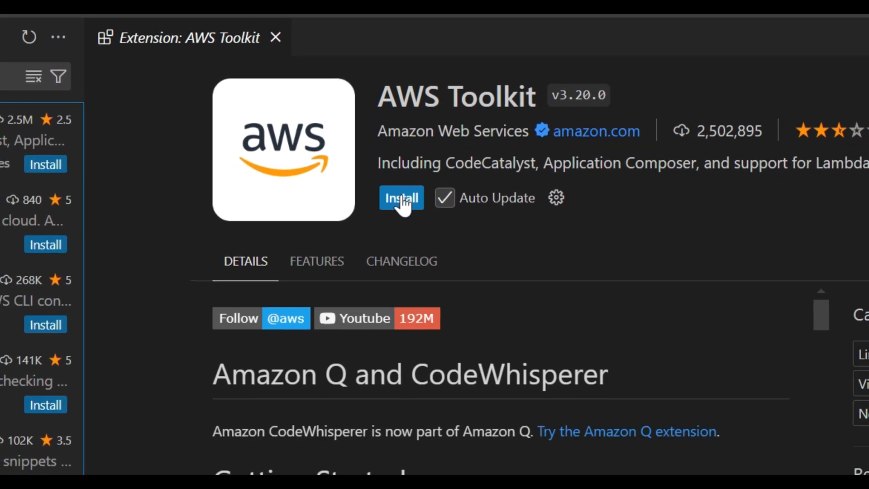
{"action": "left_click", "coordinate": [400, 197]}
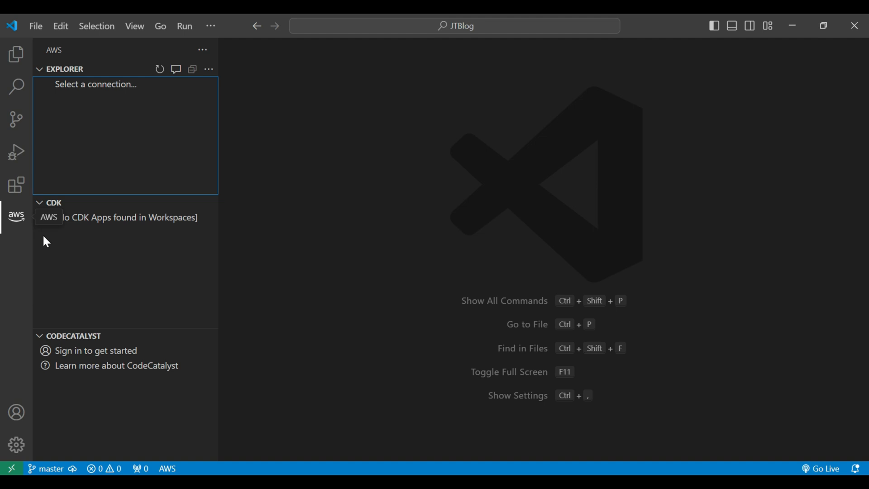
{"action": "mouse_move", "coordinate": [271, 254]}
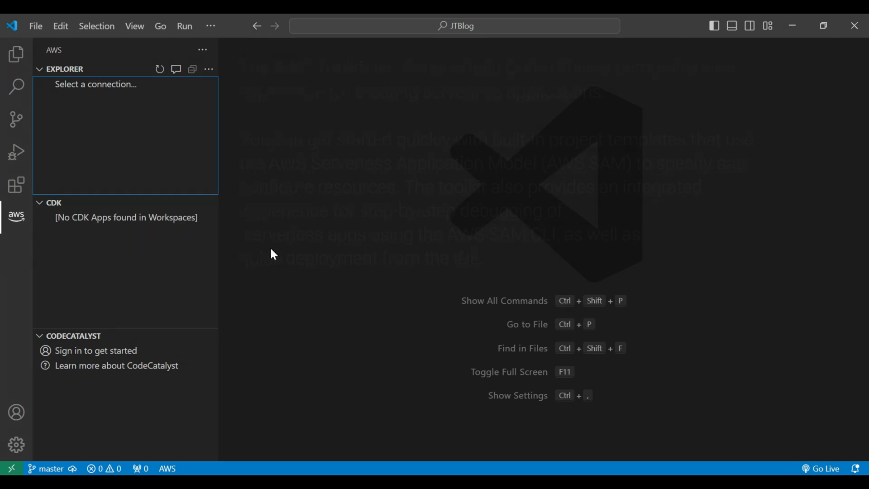
{"action": "mouse_move", "coordinate": [95, 350]}
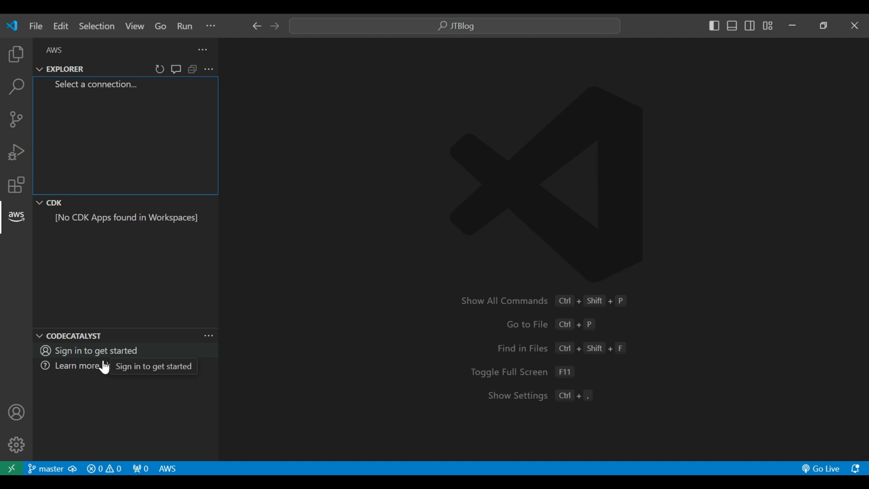
Choose 'Sign in to get started' in CodeCatalyst to reach the Workforce and IAM Credentials choices
{"action": "left_click", "coordinate": [96, 350]}
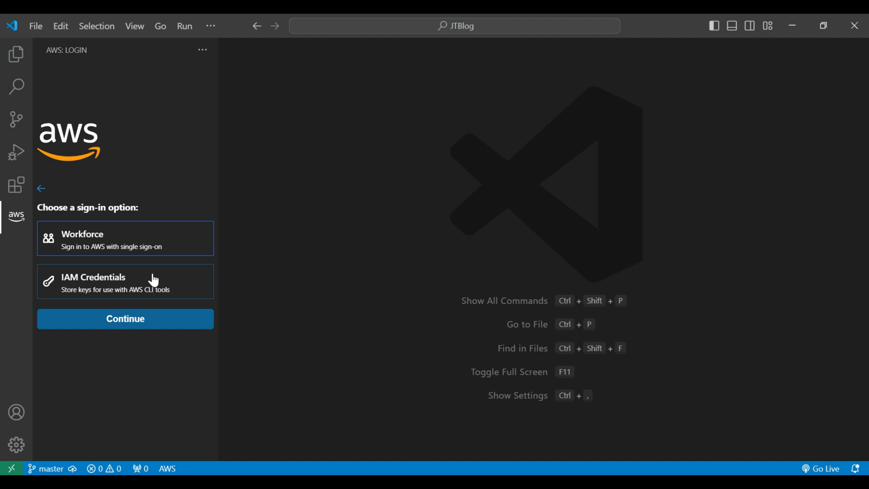
{"action": "mouse_move", "coordinate": [146, 286]}
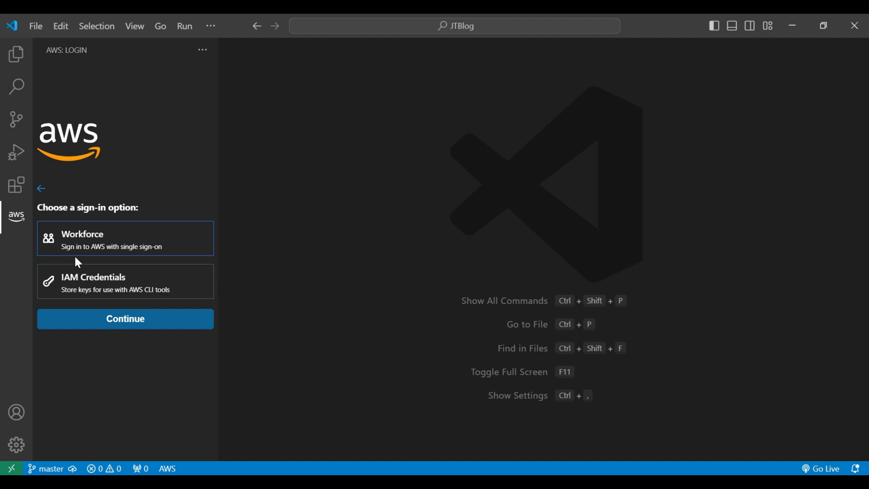
{"action": "mouse_move", "coordinate": [138, 262]}
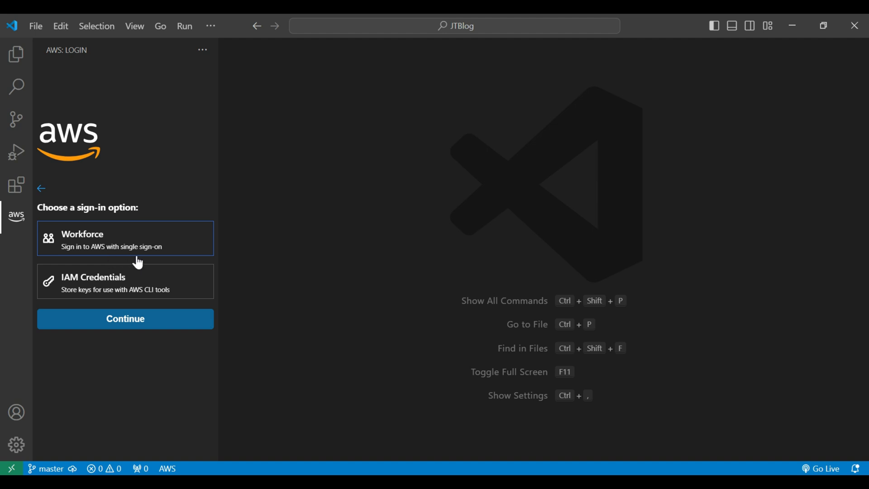
{"action": "mouse_move", "coordinate": [99, 297]}
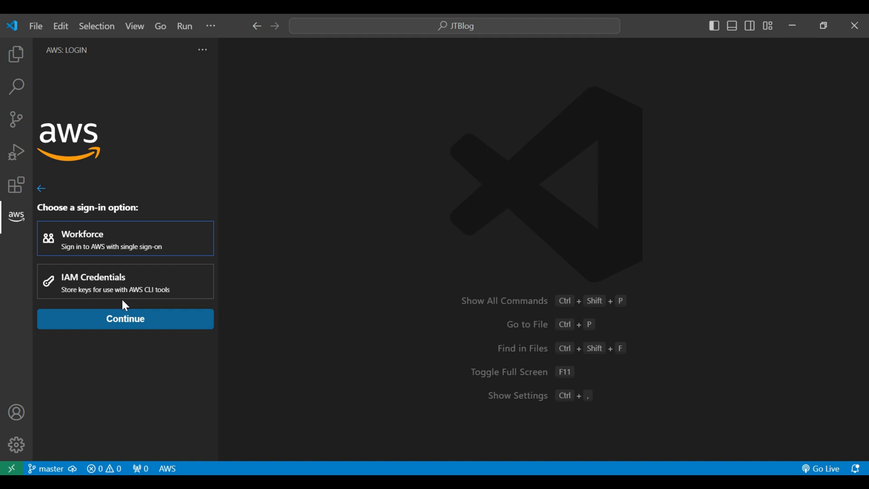
{"action": "mouse_move", "coordinate": [164, 304]}
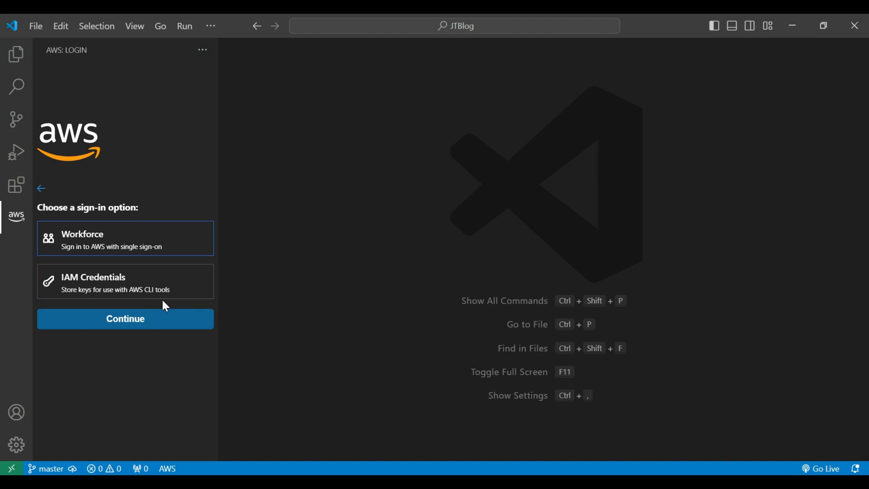
{"action": "mouse_move", "coordinate": [293, 313]}
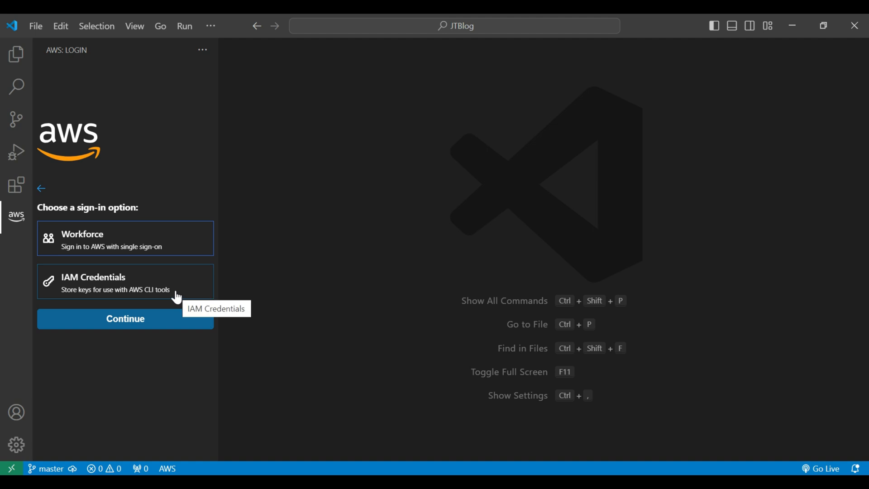
{"action": "mouse_move", "coordinate": [215, 306]}
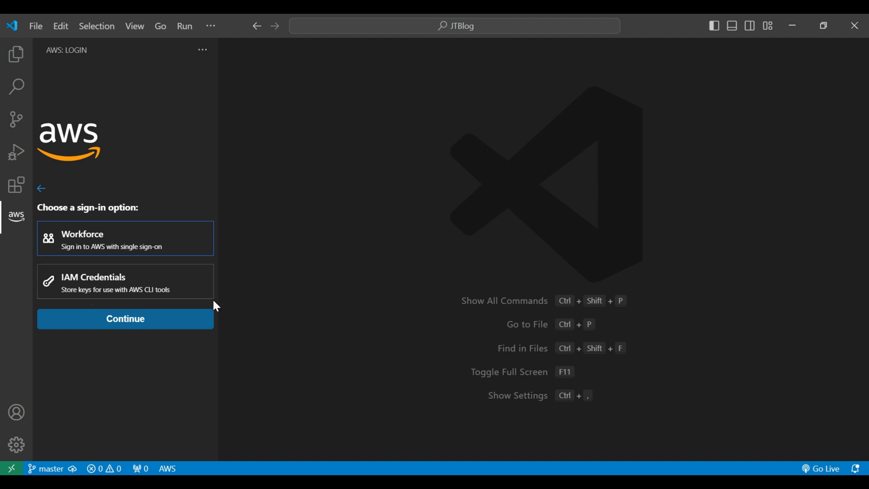
{"action": "mouse_move", "coordinate": [188, 294]}
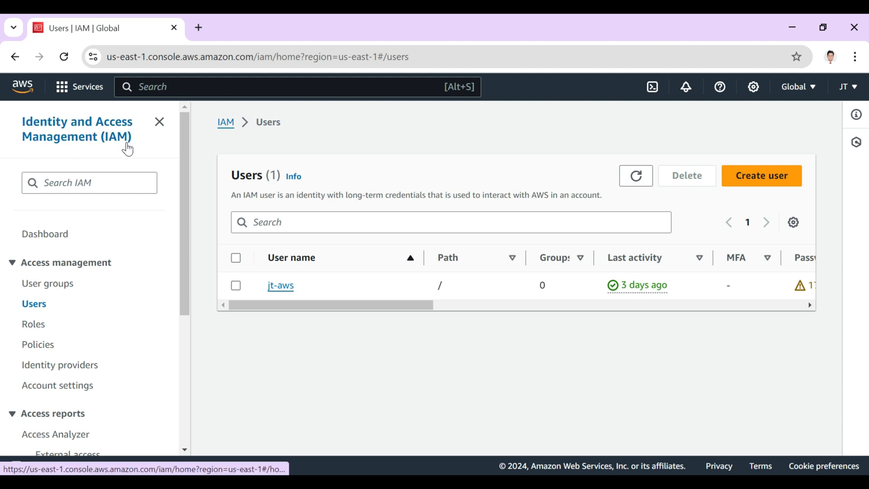
{"action": "left_click", "coordinate": [23, 86]}
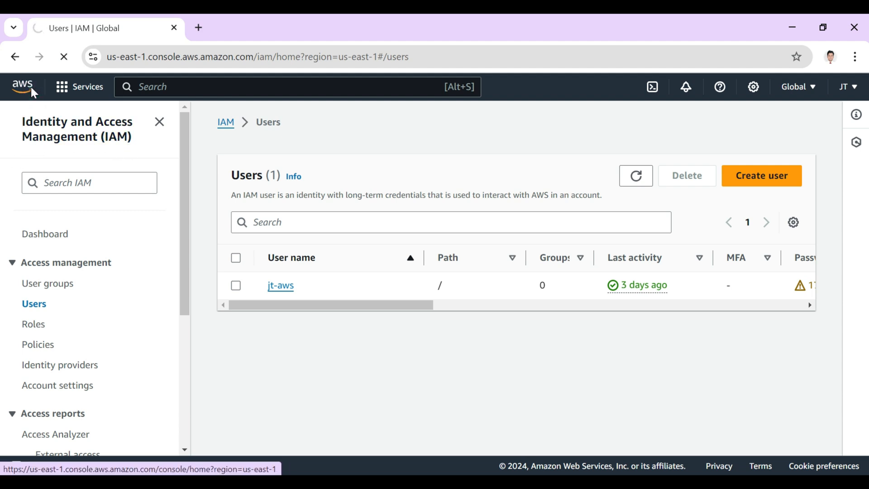
{"action": "left_click", "coordinate": [22, 87]}
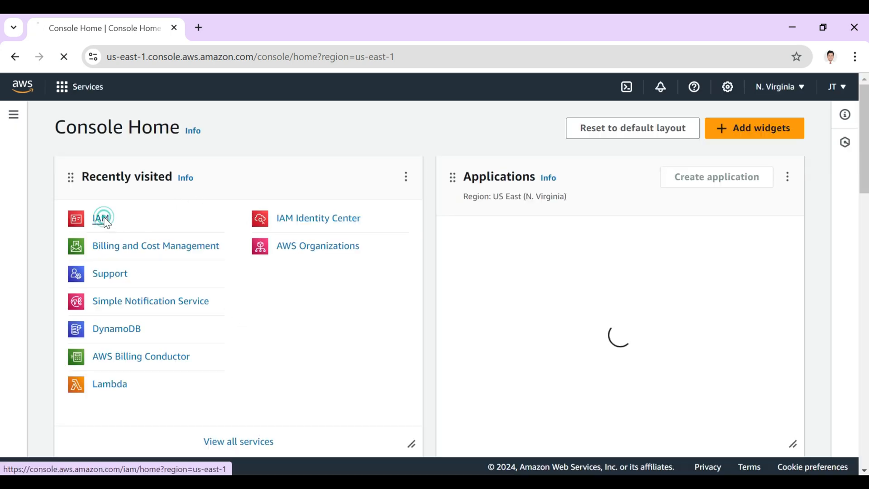
{"action": "left_click", "coordinate": [100, 217]}
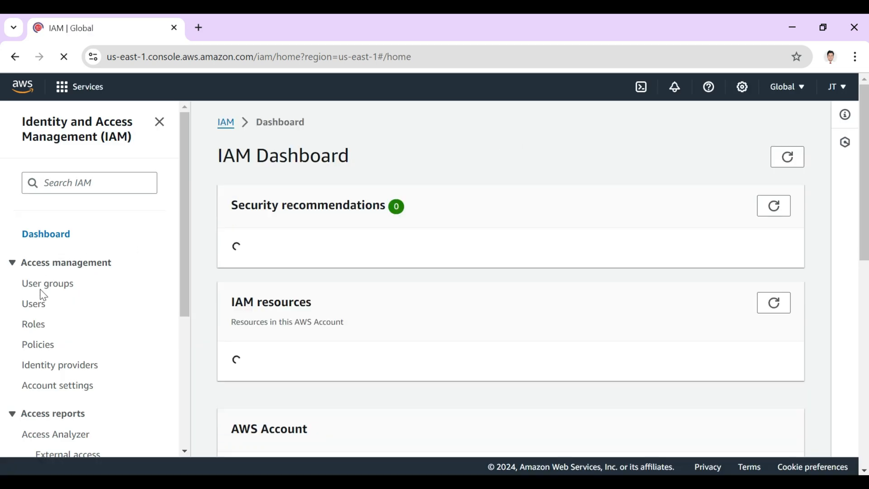
{"action": "left_click", "coordinate": [34, 303]}
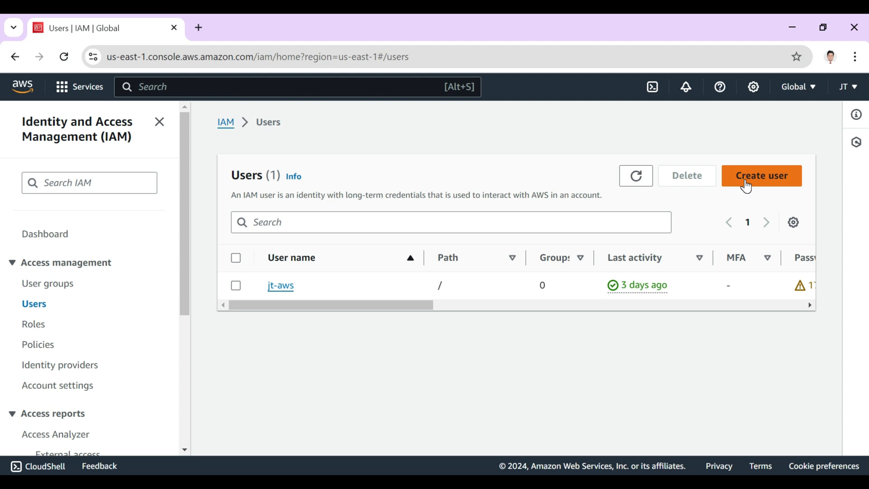
Start a new IAM user named jt-YT-1 and continue to permissions
{"action": "left_click", "coordinate": [761, 175]}
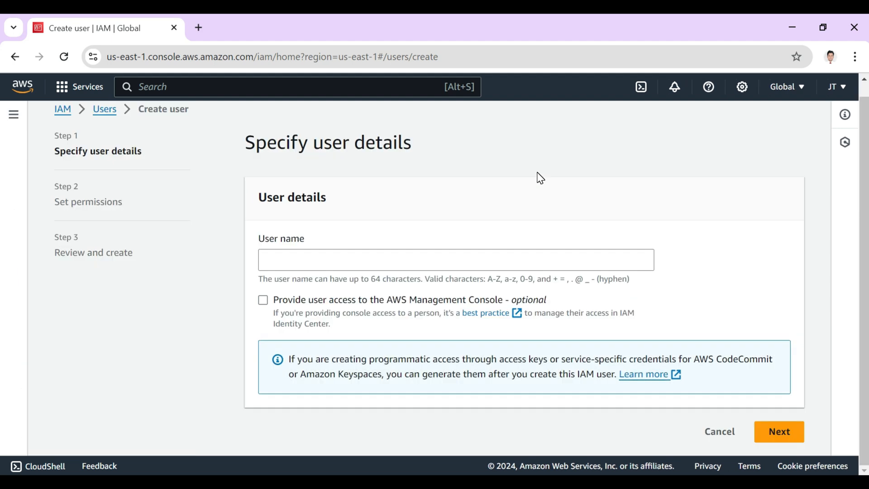
{"action": "left_click", "coordinate": [455, 260]}
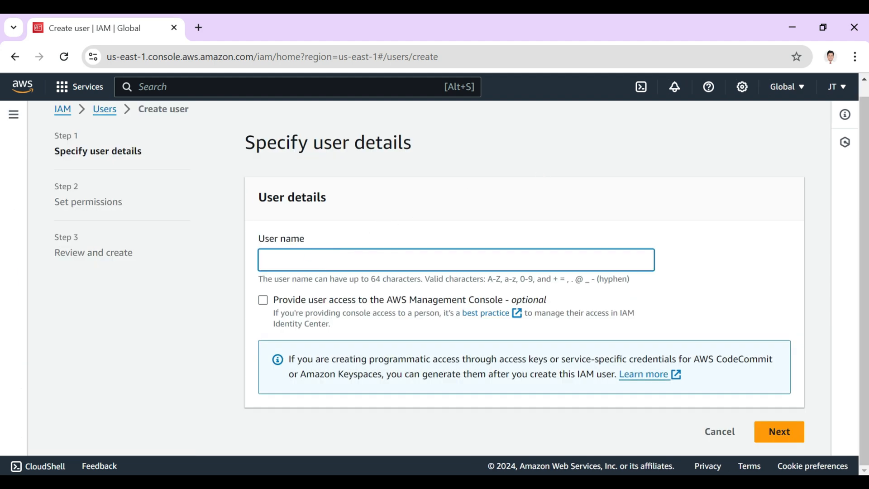
{"action": "type", "text": "jt-"}
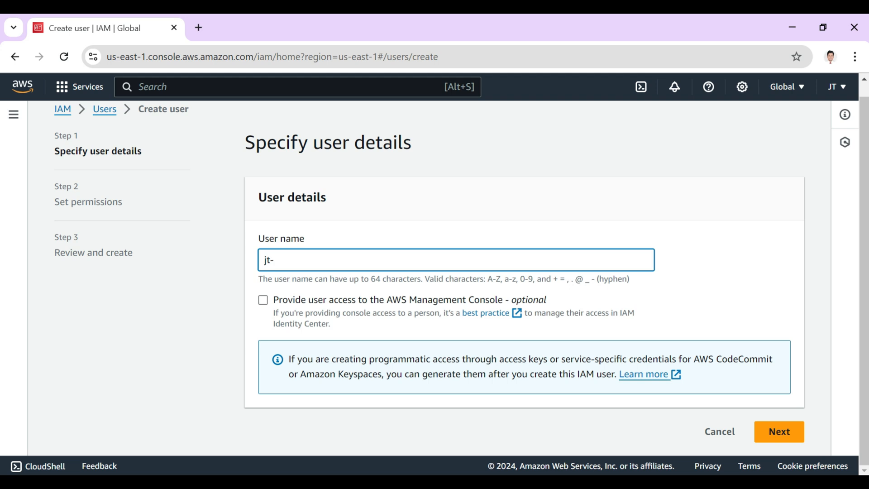
{"action": "type", "text": "YT-1"}
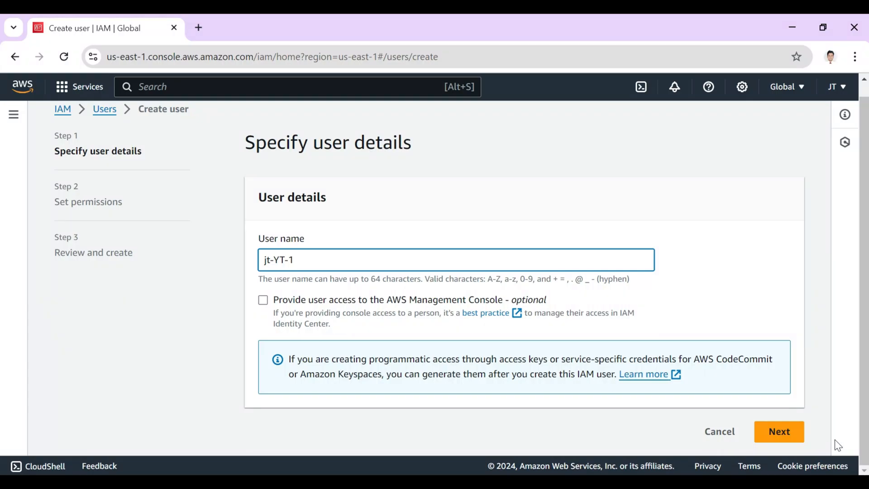
{"action": "left_click", "coordinate": [778, 431]}
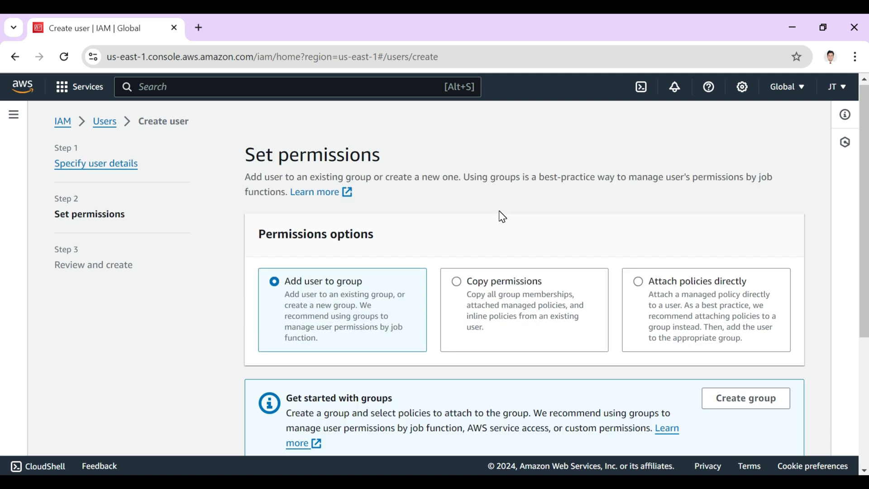
{"action": "mouse_move", "coordinate": [656, 292]}
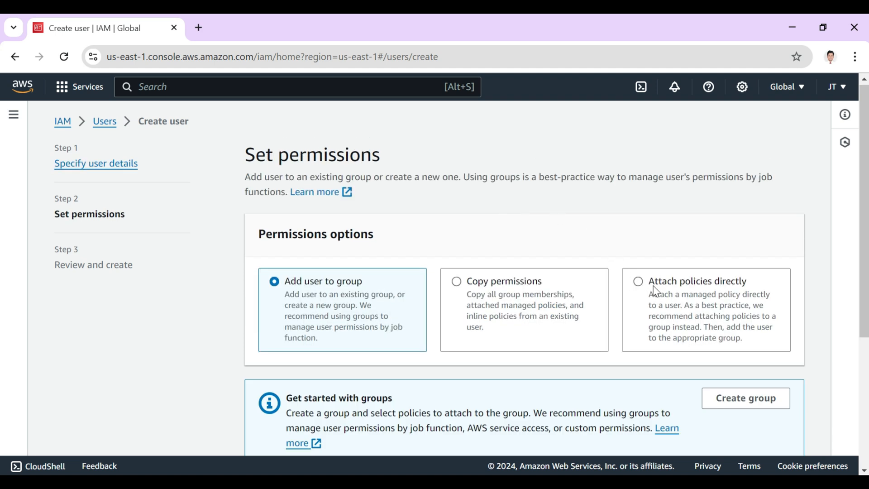
Attach AccessAnalyzerServiceRolePolicy, AdministratorAccess and IAMSelfManageServiceSpecificCredentials policies directly
{"action": "left_click", "coordinate": [637, 281]}
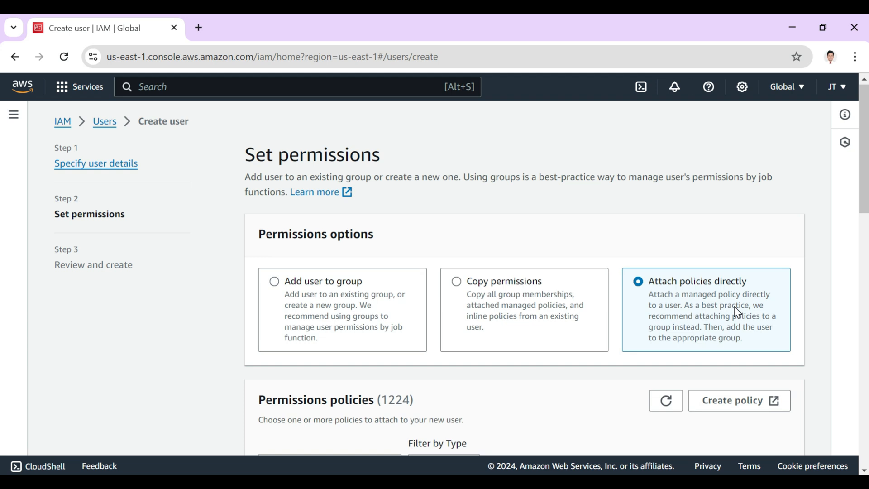
{"action": "scroll", "scroll_direction": "down", "scroll_amount": 3}
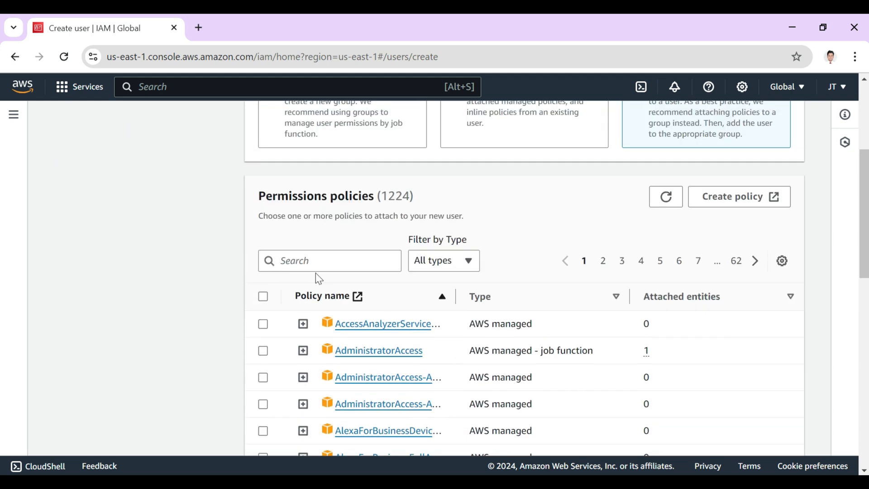
{"action": "left_click", "coordinate": [329, 261]}
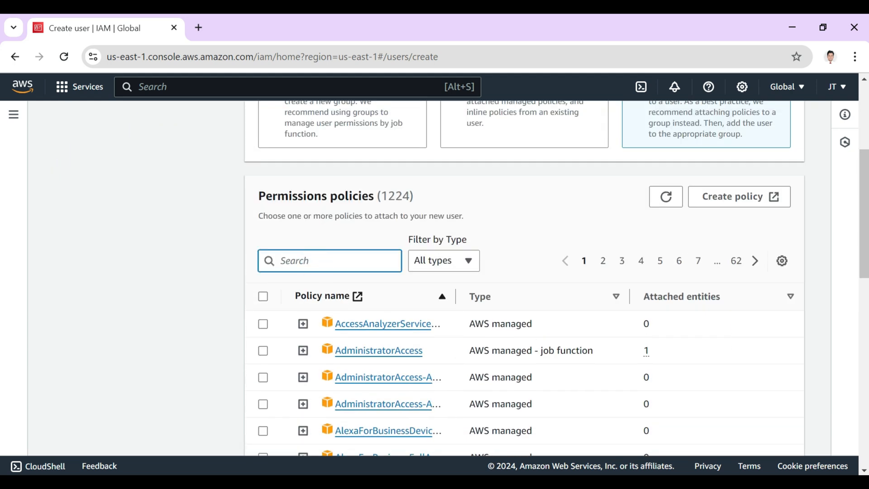
{"action": "left_click", "coordinate": [328, 261]}
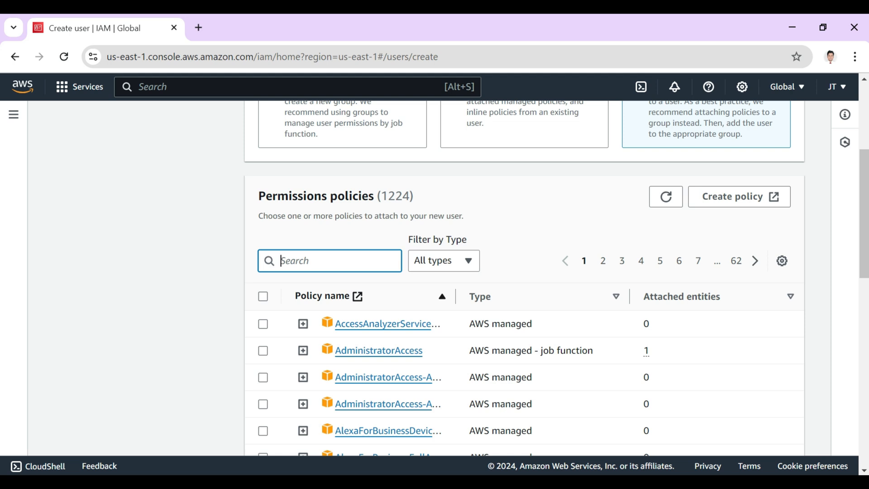
{"action": "mouse_move", "coordinate": [270, 326]}
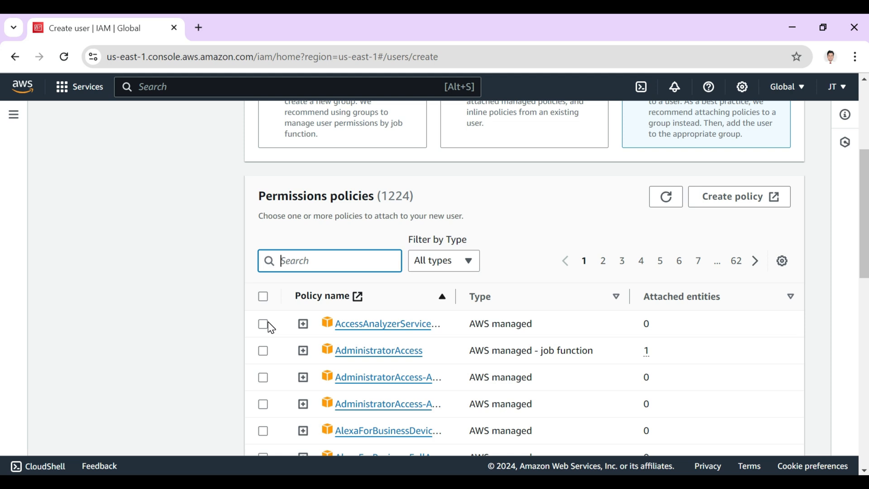
{"action": "left_click", "coordinate": [263, 324]}
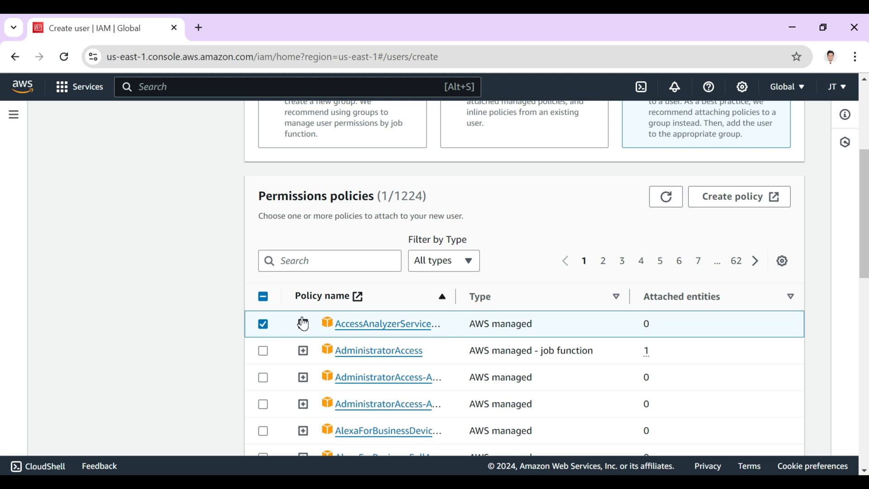
{"action": "left_click", "coordinate": [262, 349]}
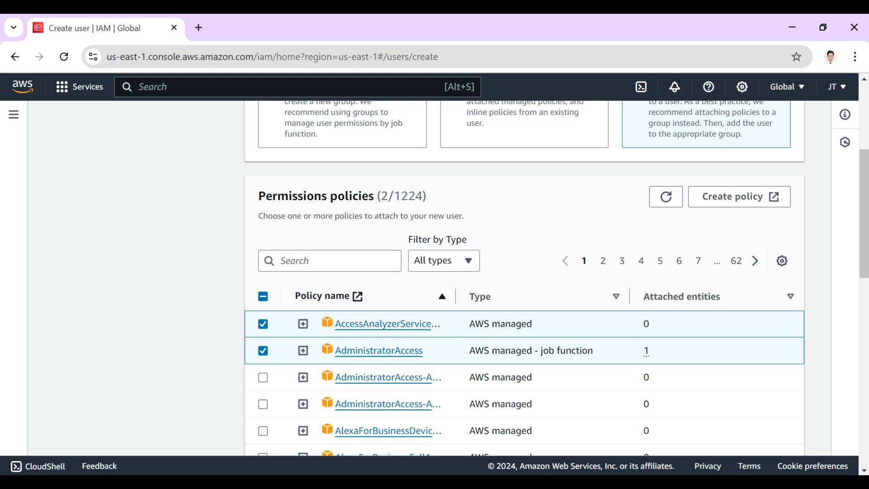
{"action": "type", "text": "IAMSel"}
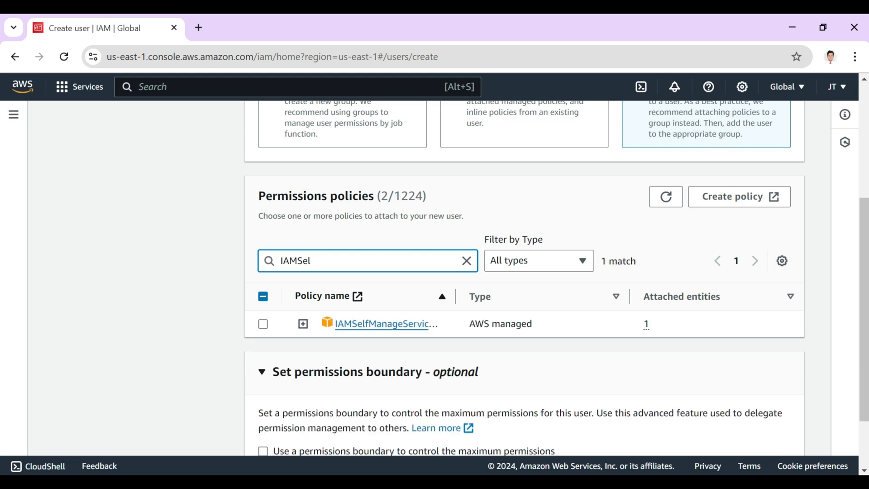
{"action": "left_click", "coordinate": [262, 324]}
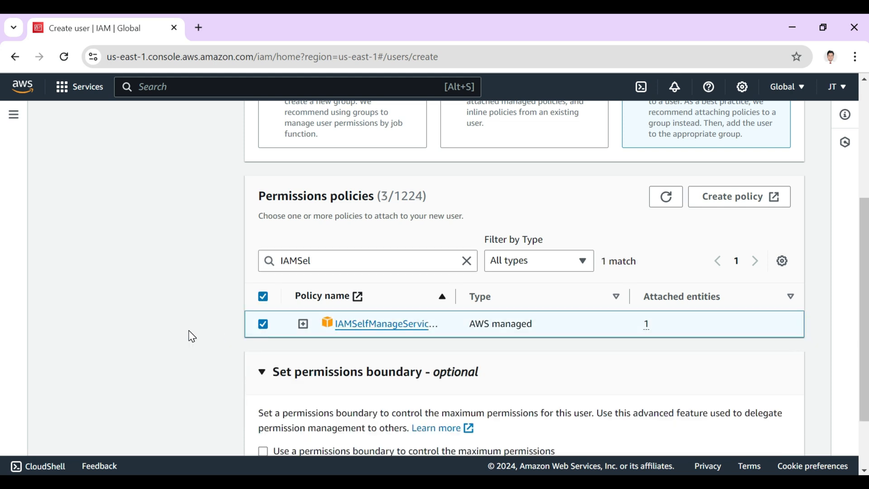
{"action": "scroll", "scroll_direction": "down", "scroll_amount": 3}
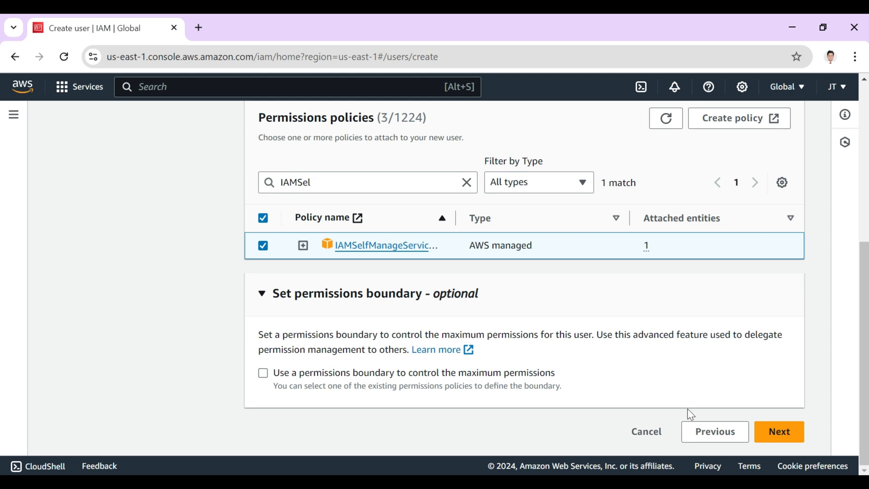
Review the jt-YT-1 user settings and create the user
{"action": "left_click", "coordinate": [778, 431]}
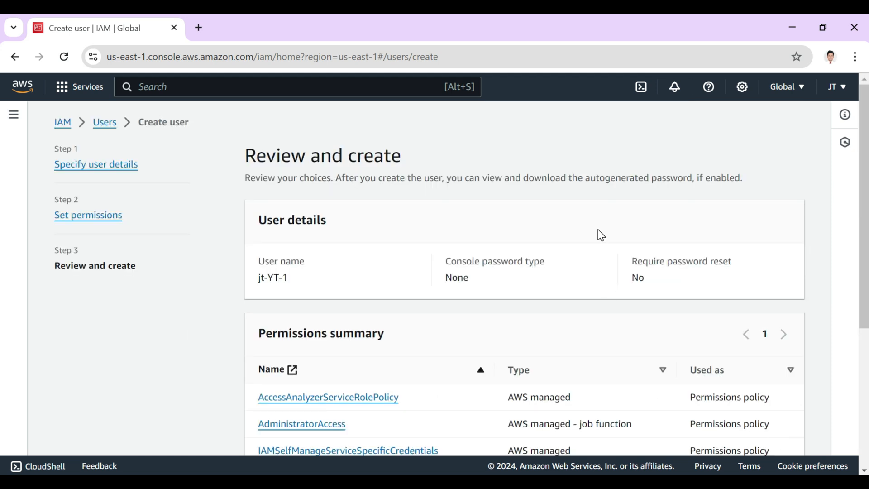
{"action": "scroll", "scroll_direction": "down", "scroll_amount": 3}
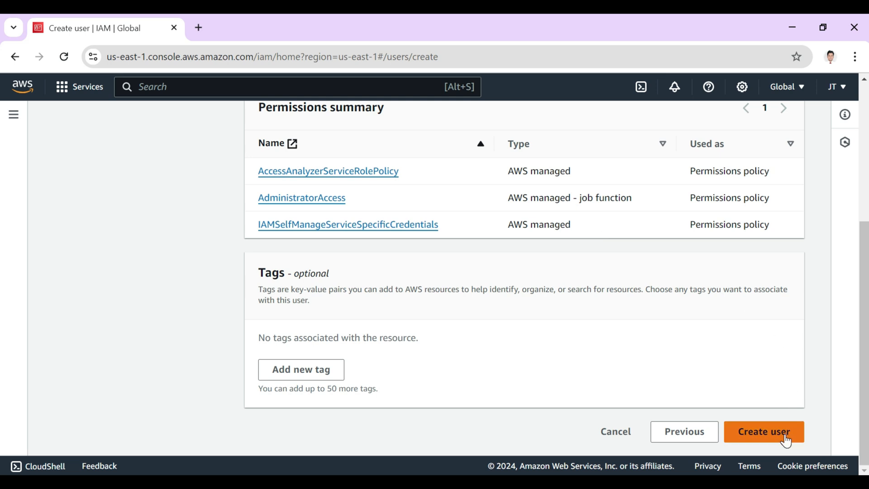
{"action": "left_click", "coordinate": [763, 431]}
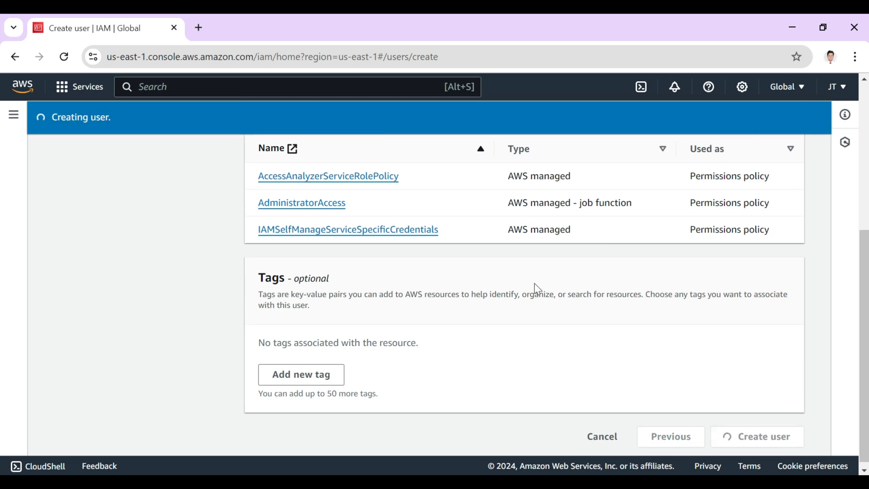
{"action": "left_click", "coordinate": [763, 436]}
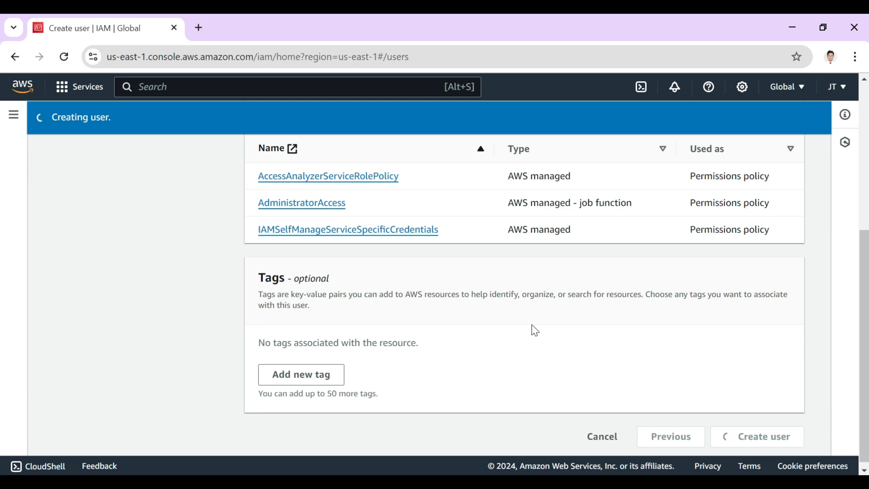
{"action": "left_click", "coordinate": [756, 437]}
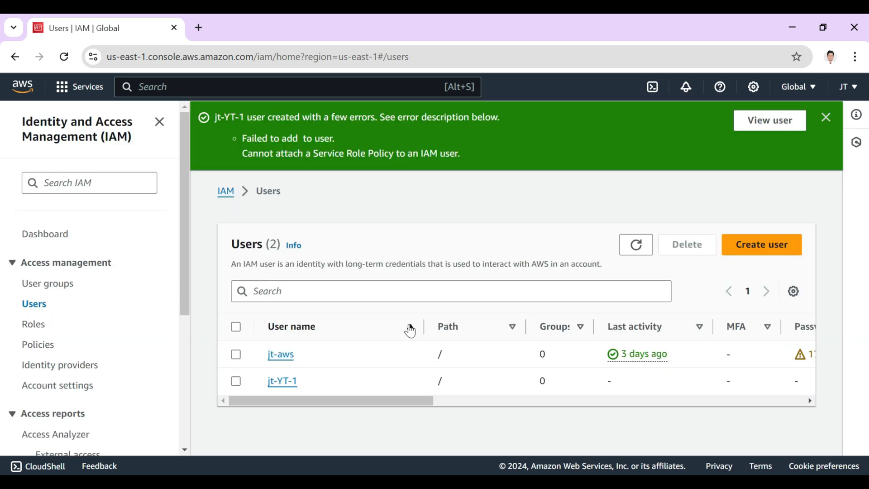
Open jt-YT-1's details and begin creating an access key
{"action": "left_click", "coordinate": [291, 326]}
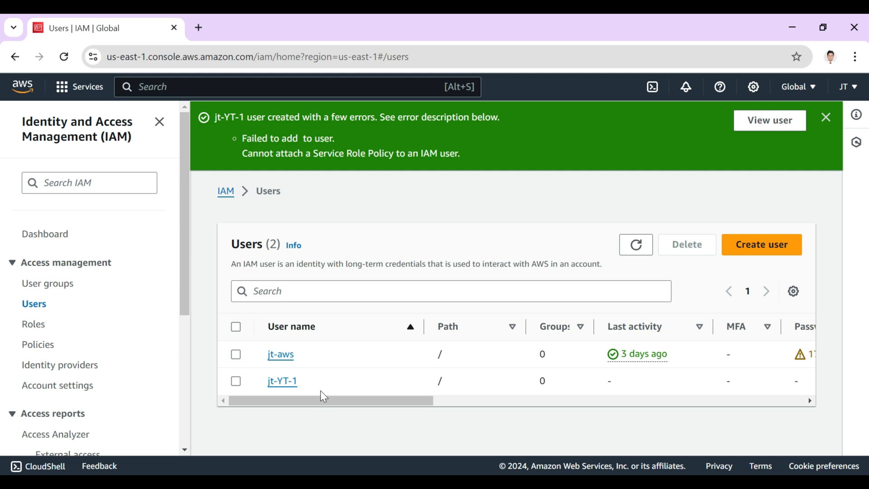
{"action": "left_click", "coordinate": [282, 380]}
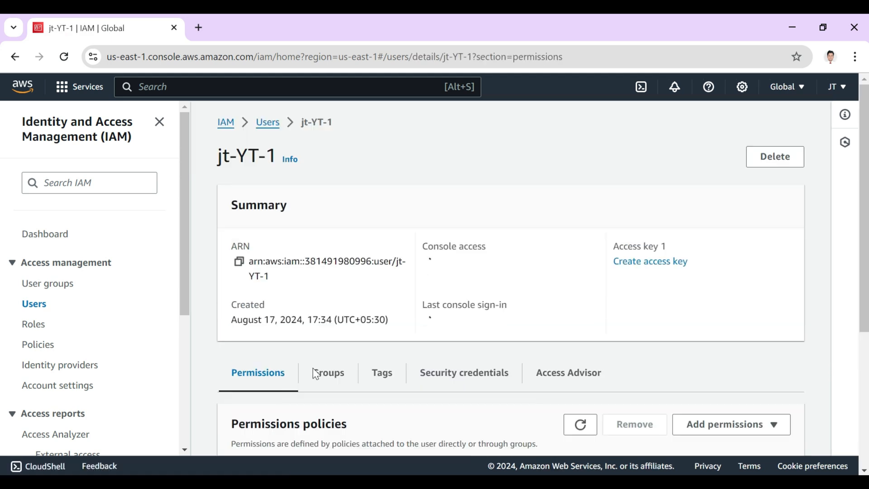
{"action": "scroll", "scroll_direction": "down", "scroll_amount": 3}
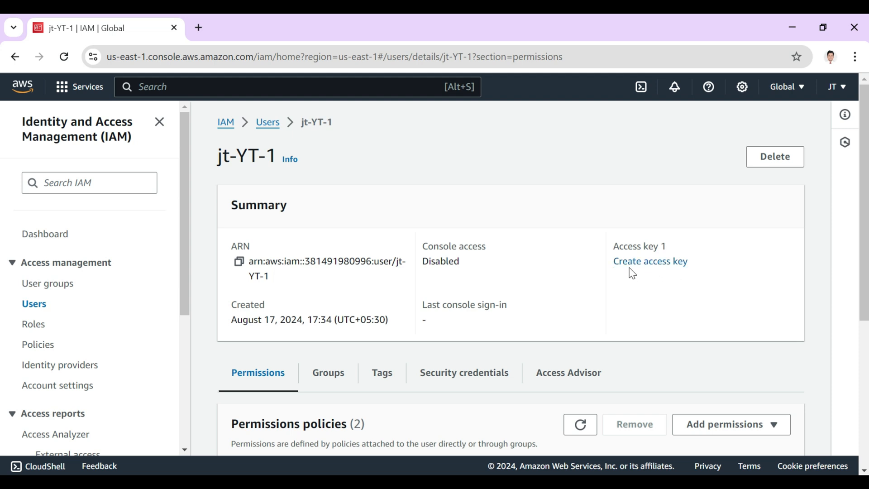
{"action": "left_click", "coordinate": [649, 261]}
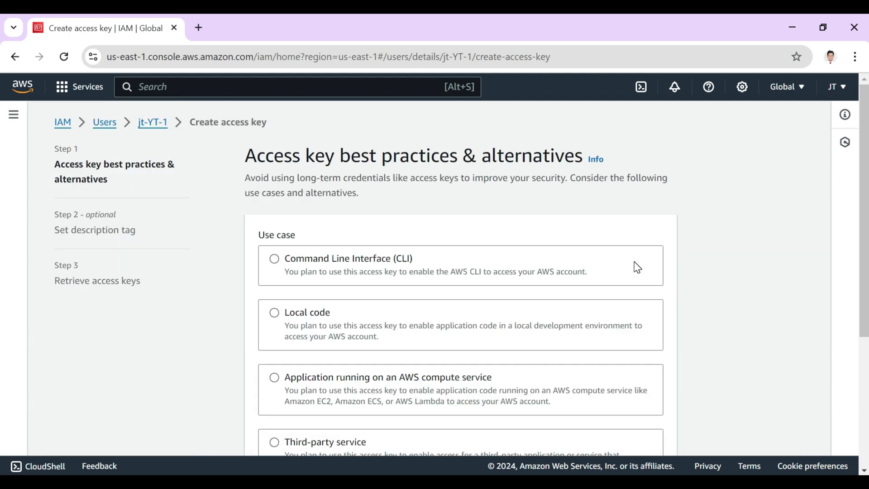
Choose the Command Line Interface use case, acknowledge alternatives, and proceed
{"action": "scroll", "scroll_direction": "down", "scroll_amount": 3}
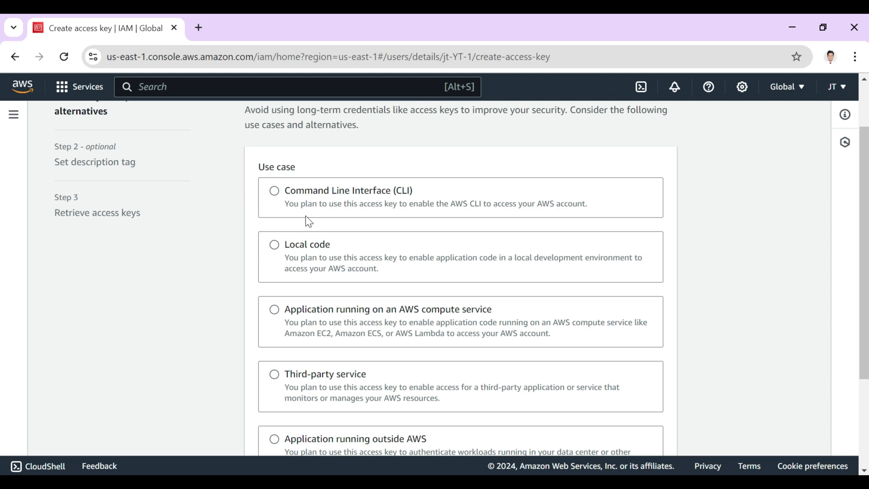
{"action": "mouse_move", "coordinate": [339, 291]}
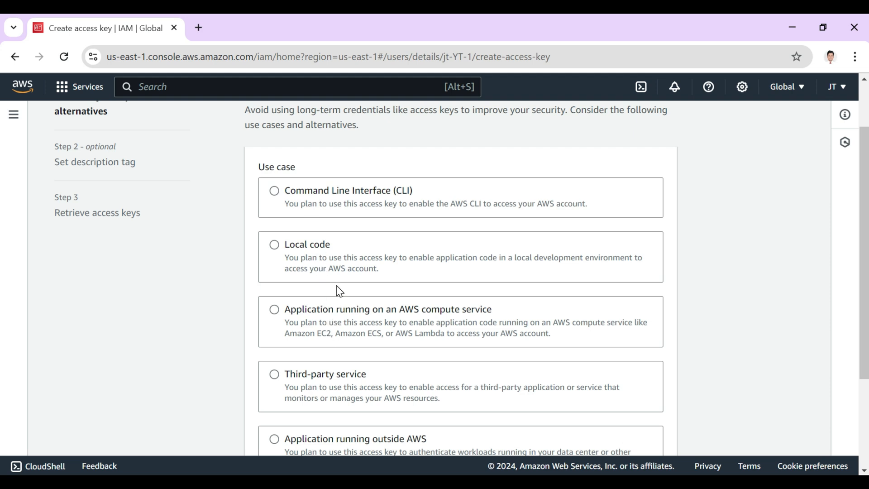
{"action": "scroll", "scroll_direction": "down", "scroll_amount": 3}
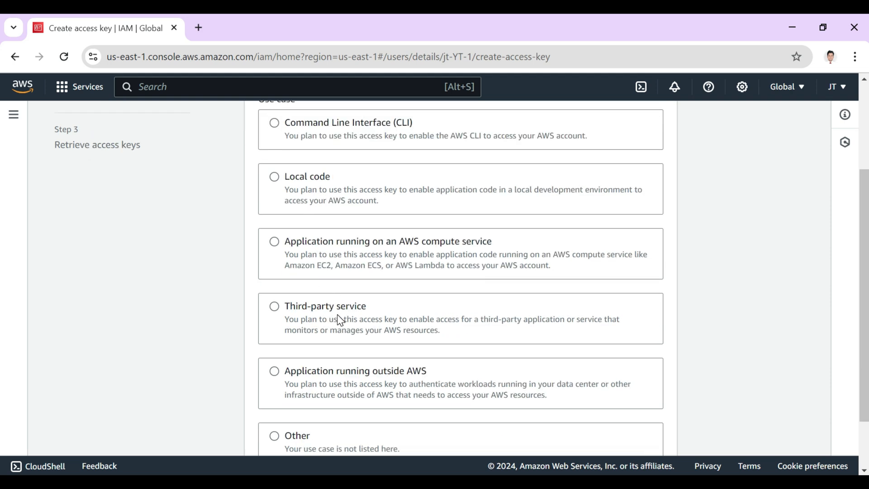
{"action": "scroll", "scroll_direction": "down", "scroll_amount": 3}
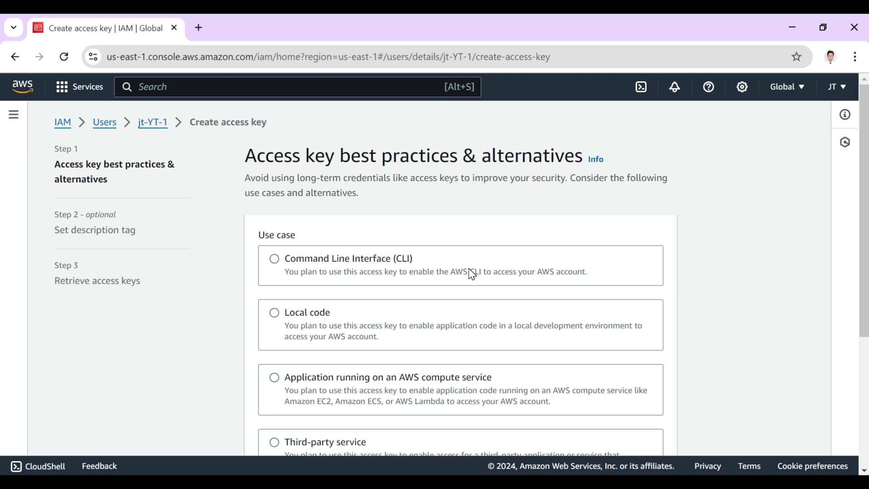
{"action": "left_click", "coordinate": [274, 258]}
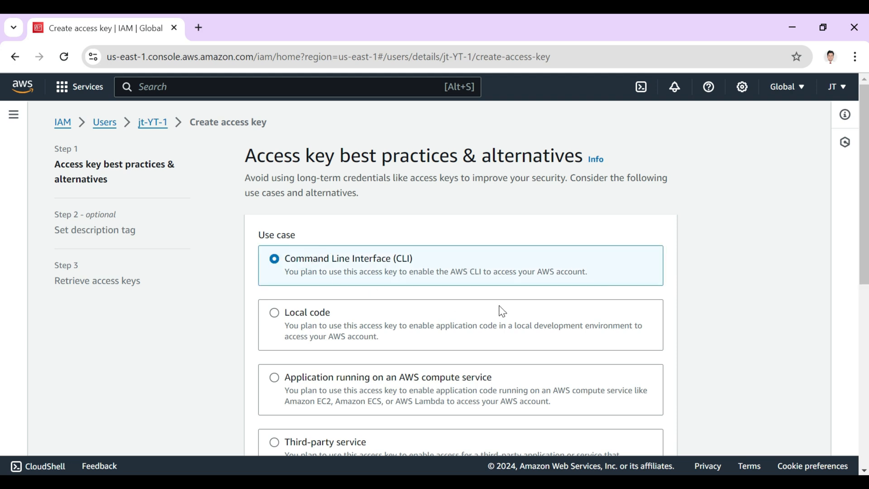
{"action": "scroll", "scroll_direction": "down", "scroll_amount": 3}
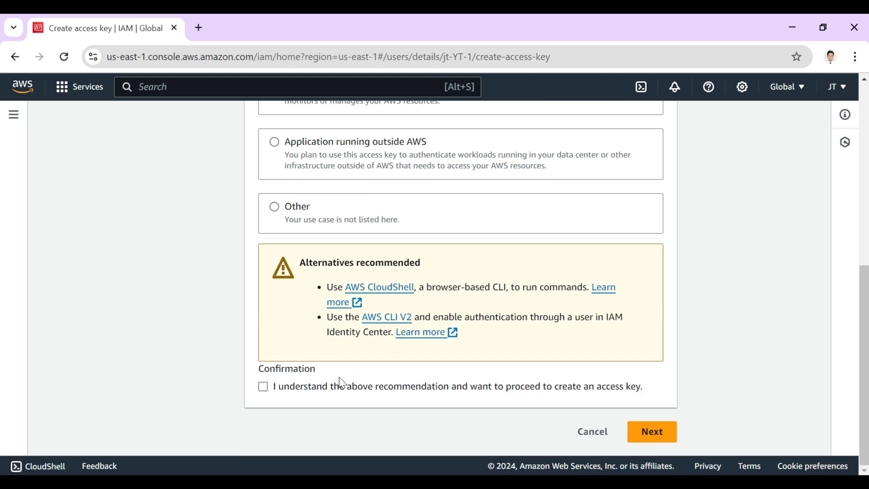
{"action": "left_click", "coordinate": [263, 385]}
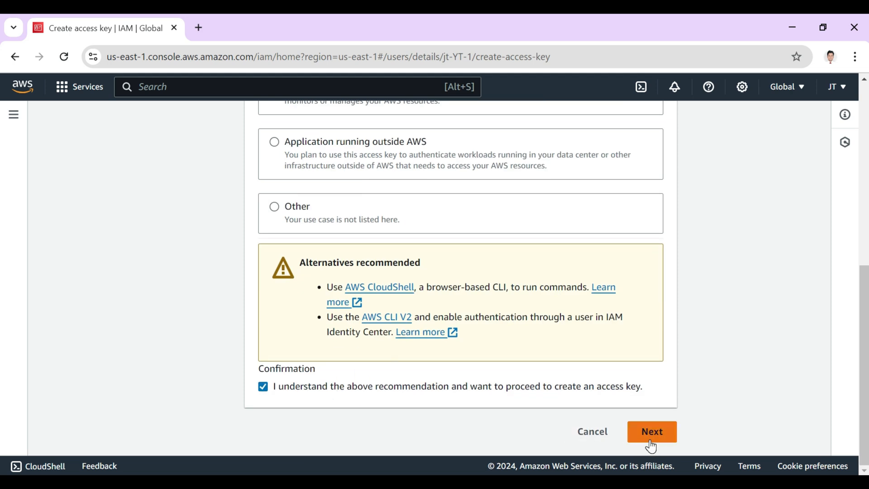
{"action": "left_click", "coordinate": [652, 431]}
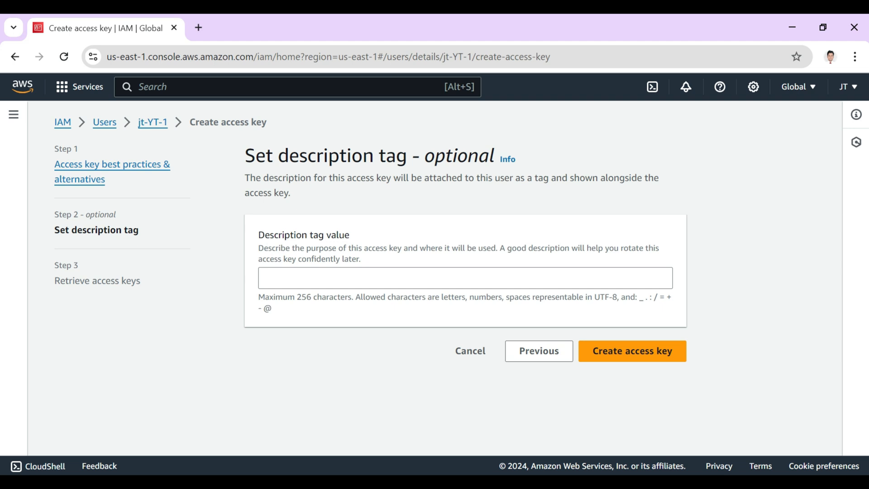
Tag the access key 'jt-YT-1', create it, and copy its access key ID
{"action": "left_click", "coordinate": [465, 278]}
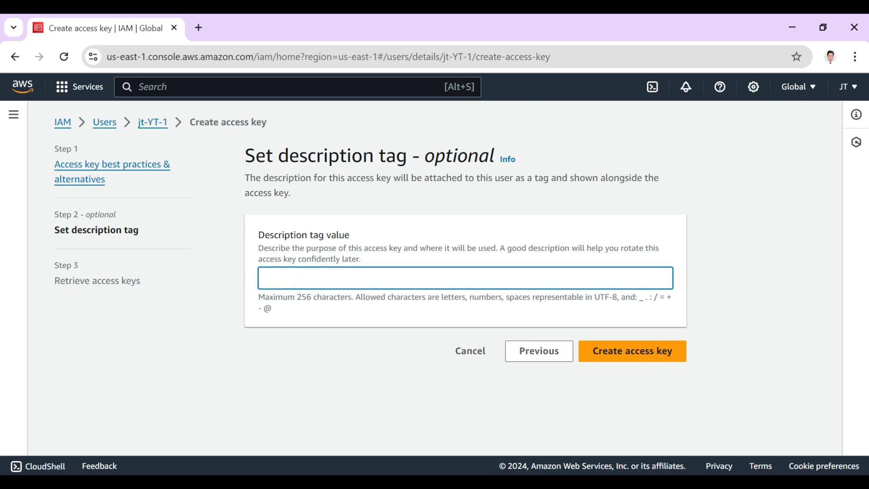
{"action": "type", "text": "jt-"}
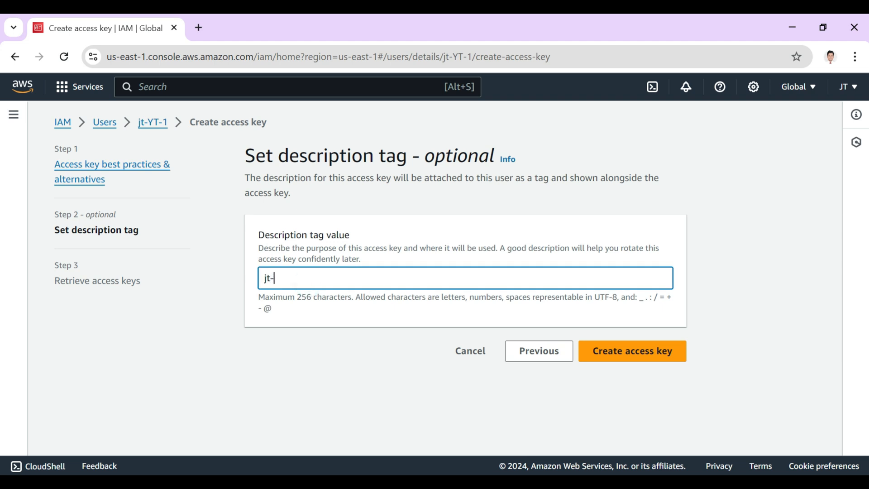
{"action": "type", "text": "YT-1"}
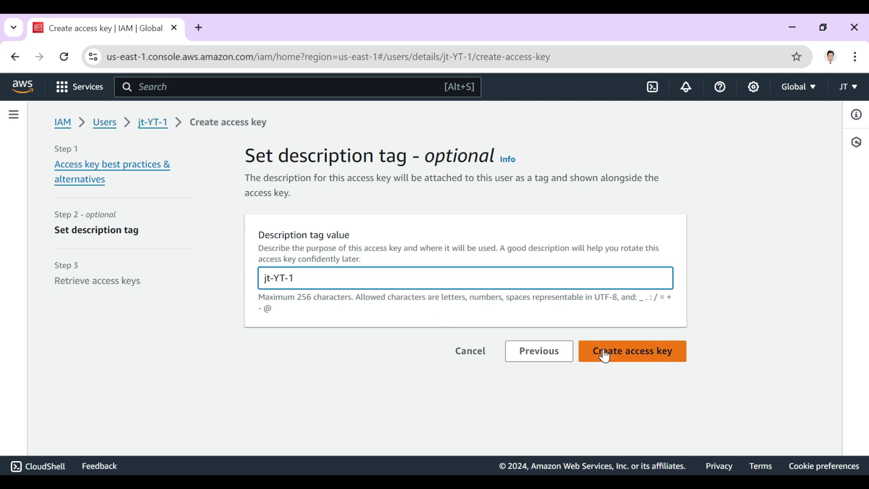
{"action": "left_click", "coordinate": [632, 350]}
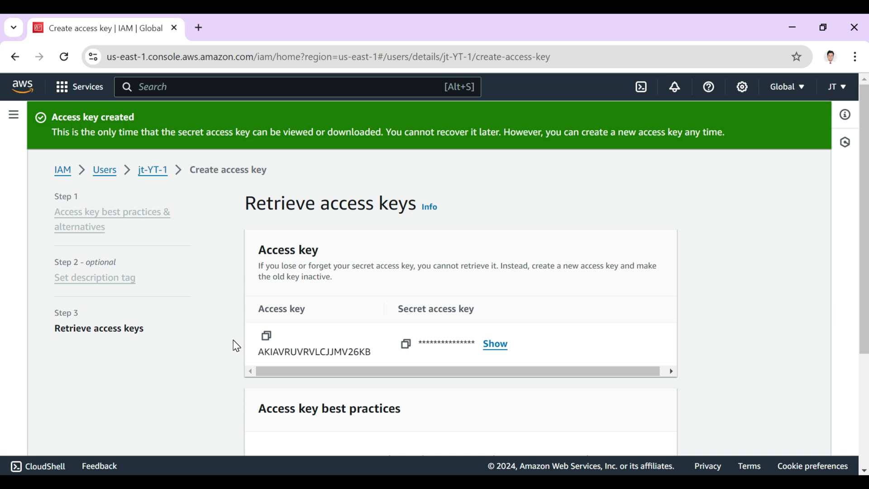
{"action": "mouse_move", "coordinate": [305, 330]}
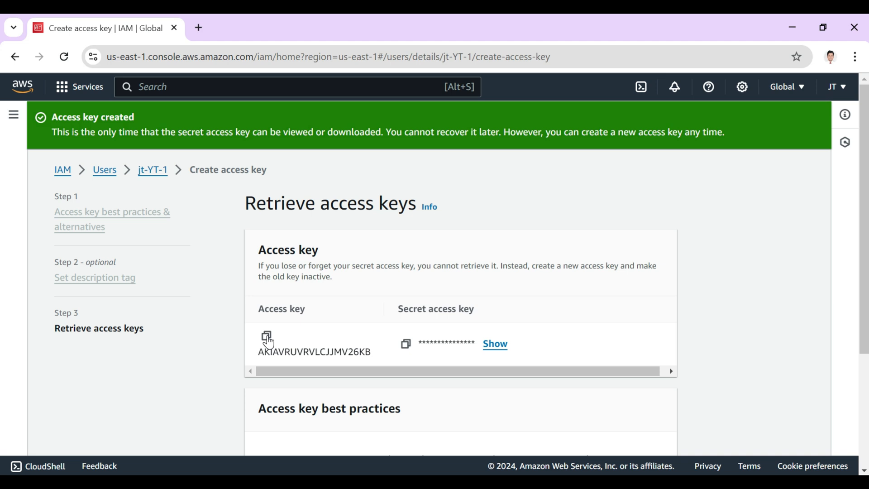
{"action": "left_click", "coordinate": [267, 336]}
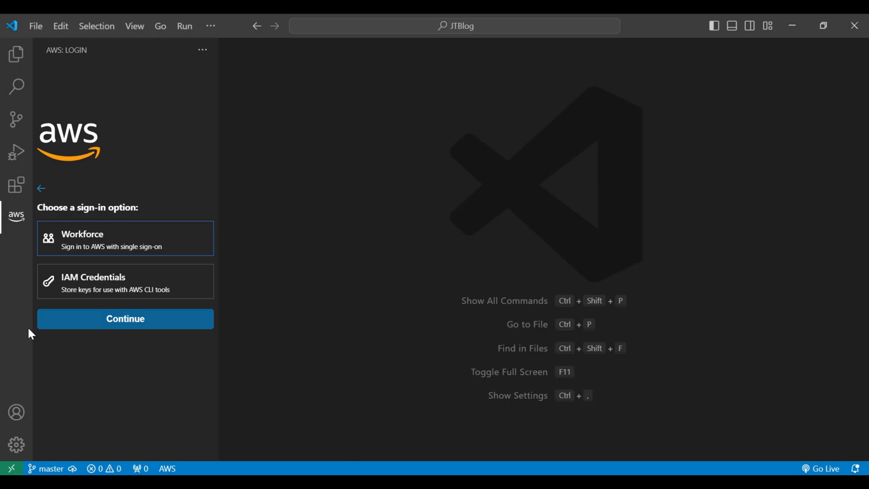
Pick IAM Credentials and enter profile jt-YT-1 with the new access and secret keys
{"action": "left_click", "coordinate": [125, 281]}
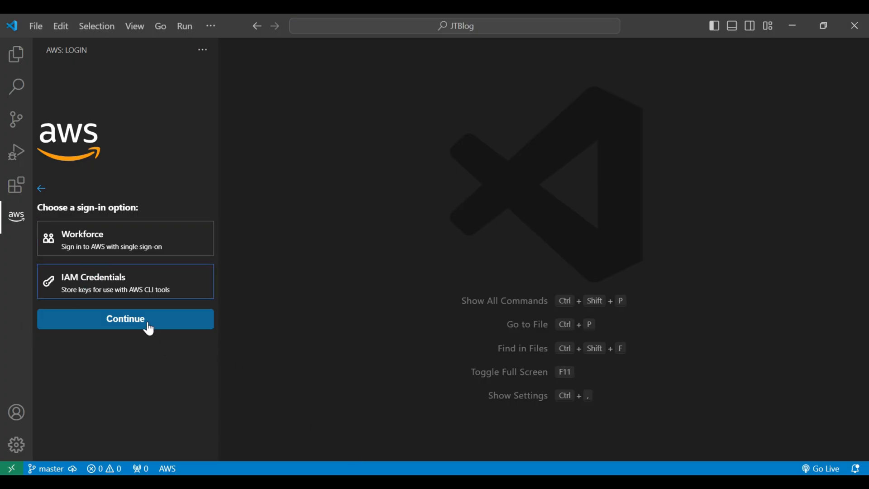
{"action": "left_click", "coordinate": [125, 319]}
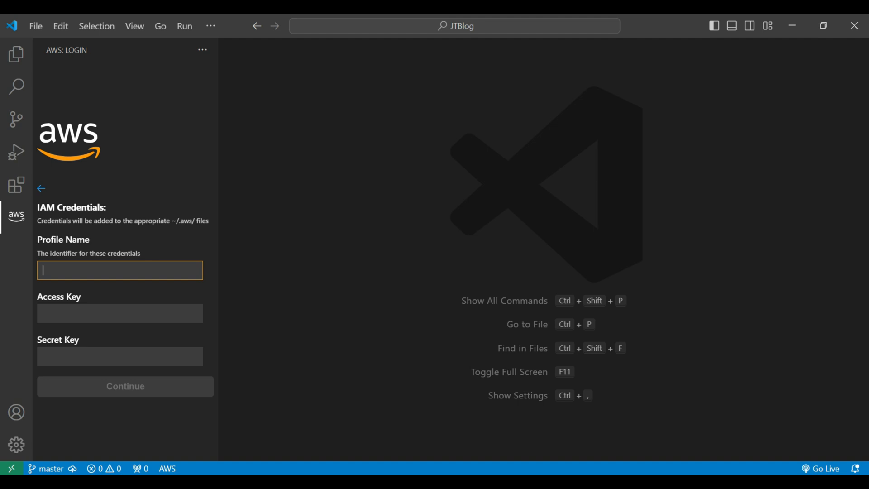
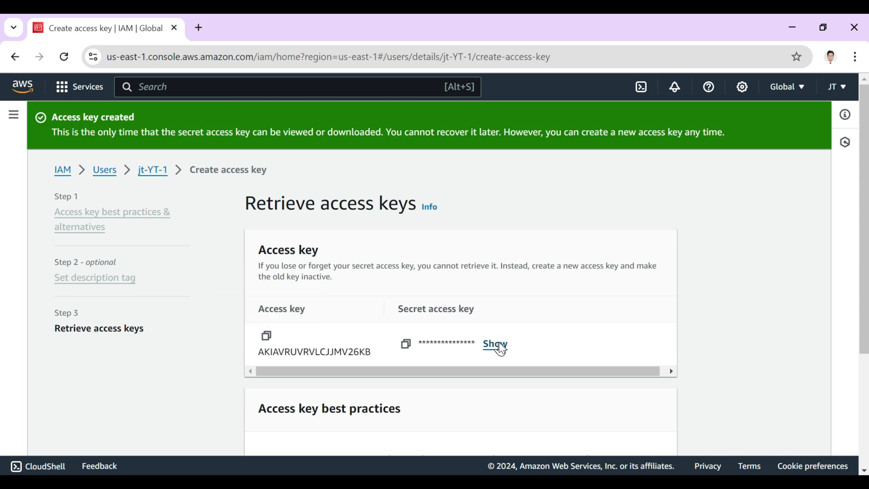
{"action": "left_click", "coordinate": [494, 343]}
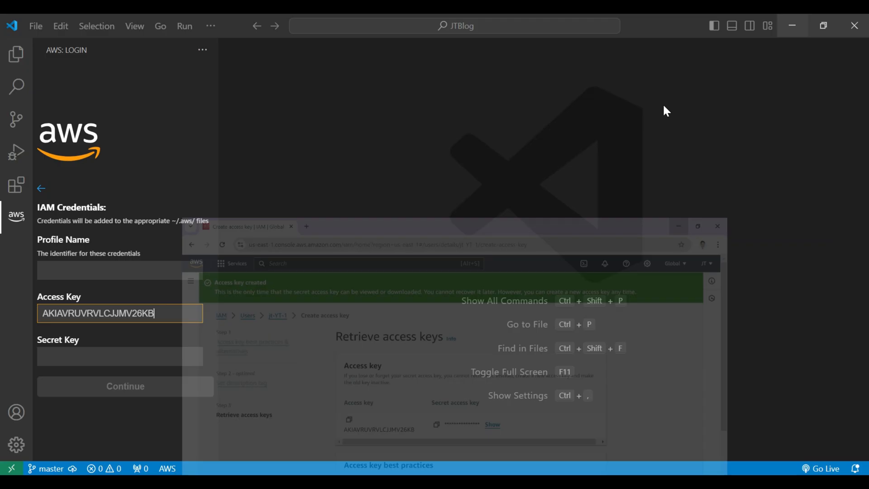
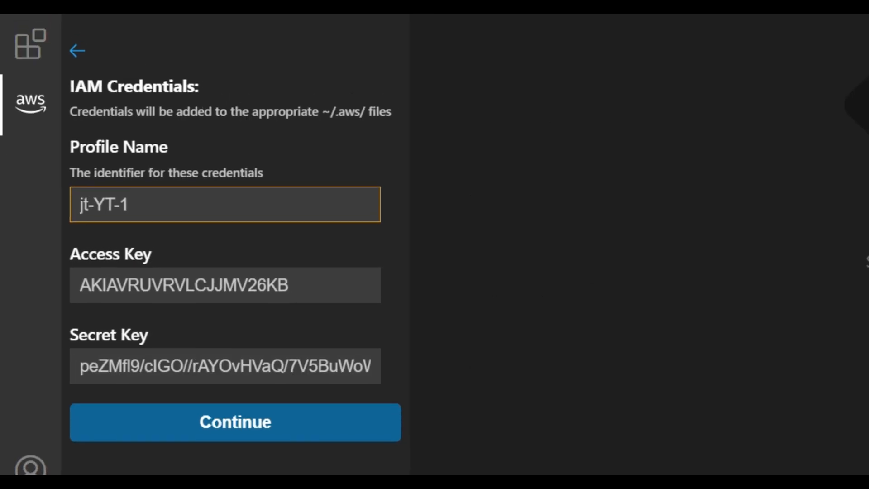
{"action": "left_click", "coordinate": [235, 421]}
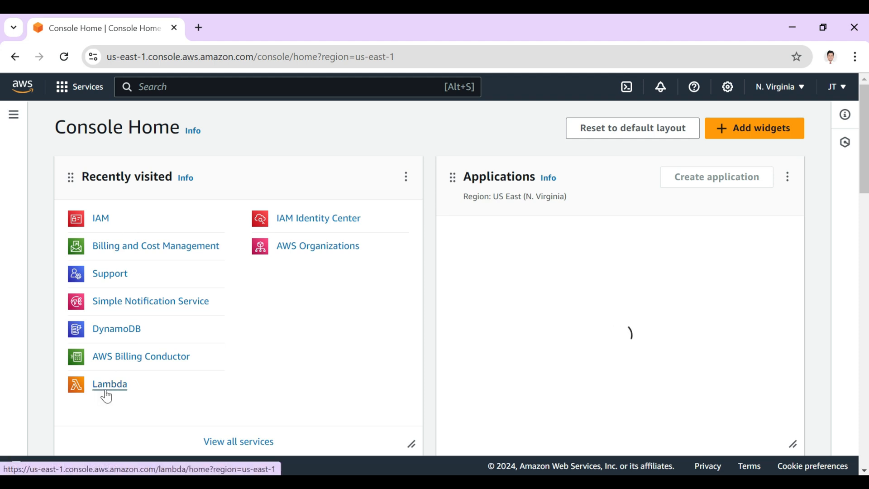
Open Lambda and fill a new function form: name myFunction-1, runtime .NET 8
{"action": "left_click", "coordinate": [109, 384]}
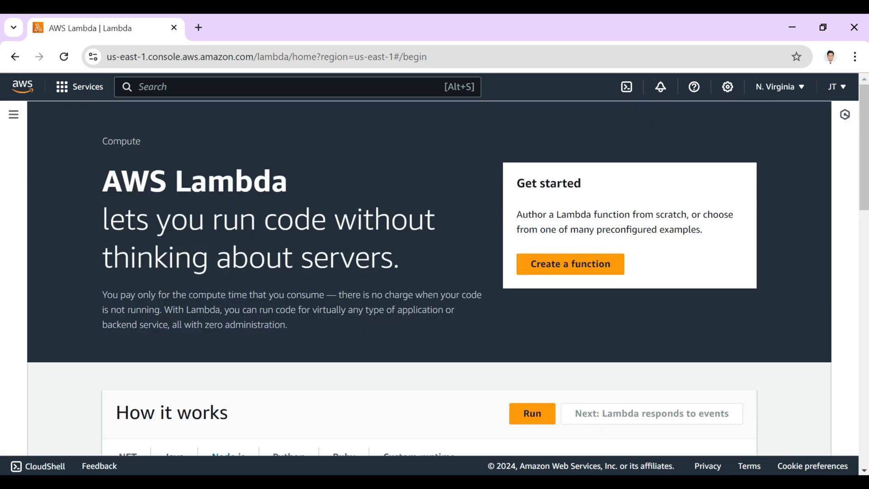
{"action": "left_click", "coordinate": [569, 263]}
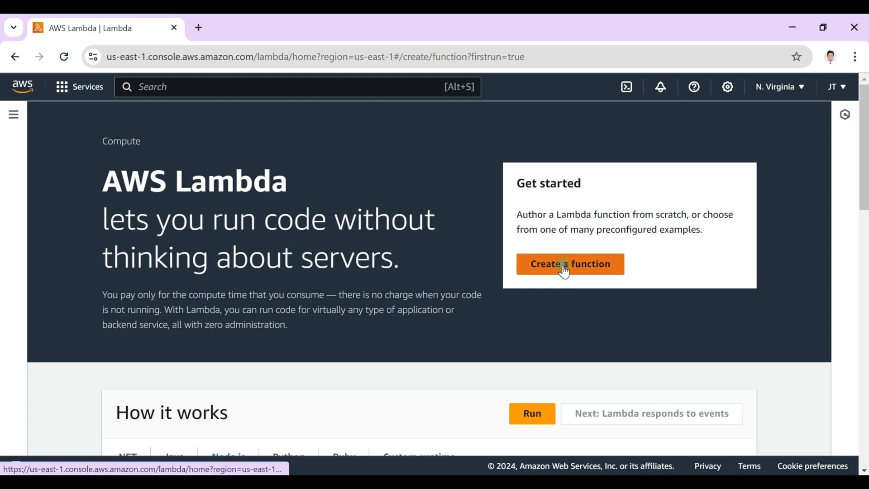
{"action": "left_click", "coordinate": [568, 263]}
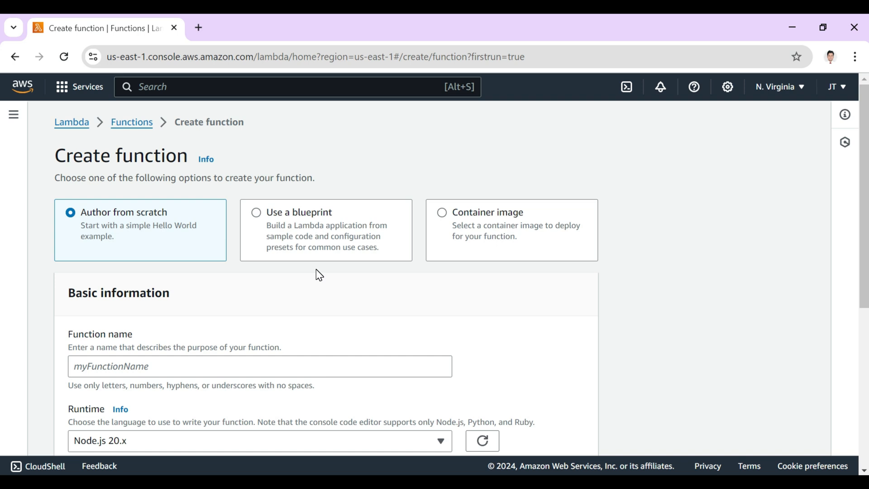
{"action": "type", "text": "myFunction-1"}
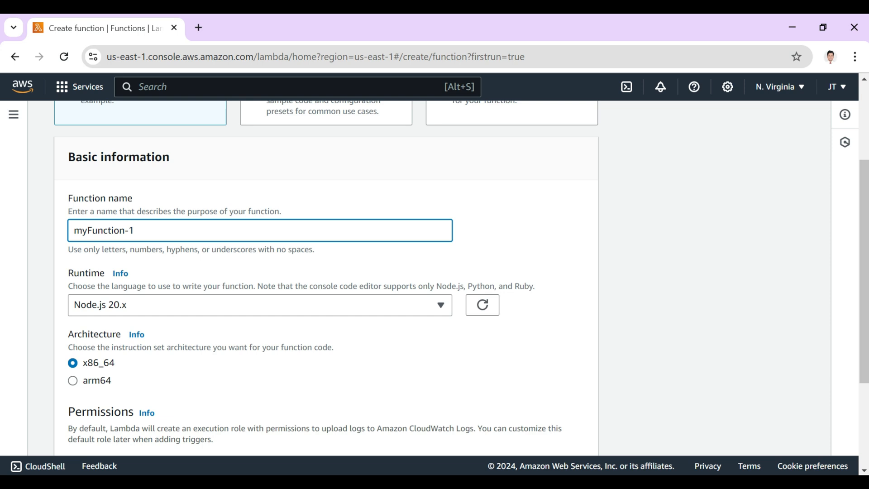
{"action": "left_click", "coordinate": [259, 304]}
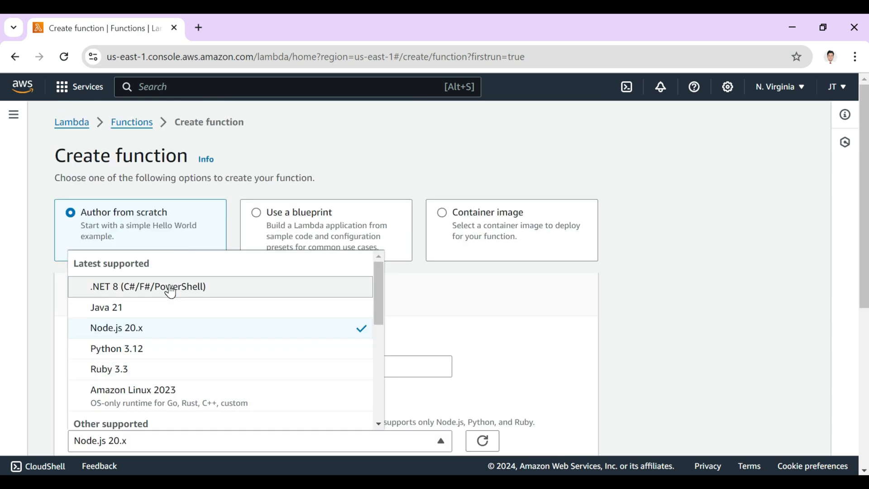
{"action": "left_click", "coordinate": [148, 286]}
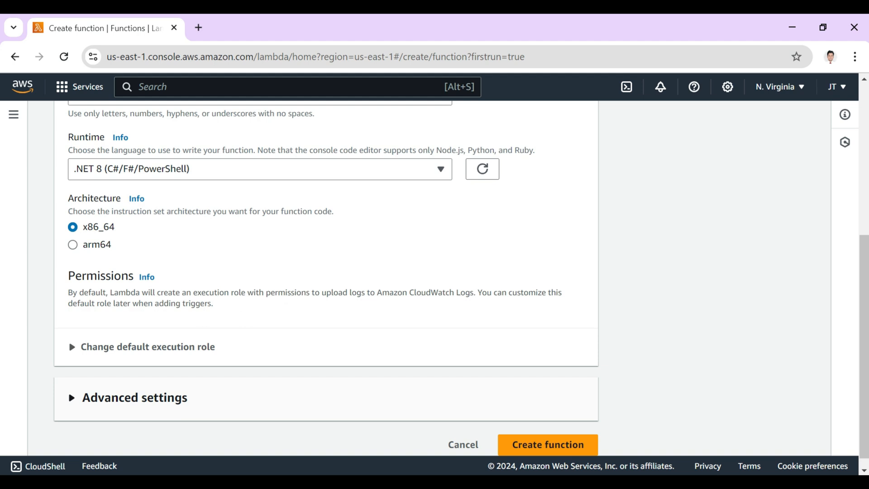
{"action": "mouse_move", "coordinate": [150, 244]}
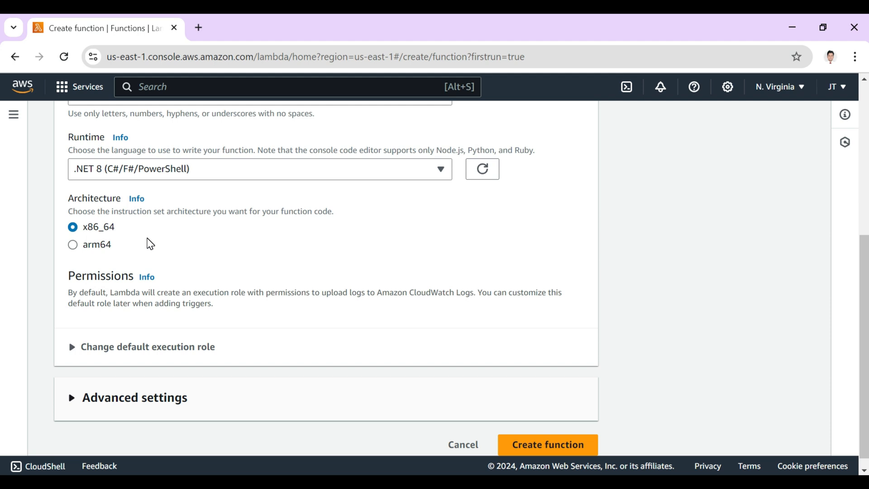
Submit the create form so myFunction-1 is created with a success confirmation
{"action": "left_click", "coordinate": [548, 444]}
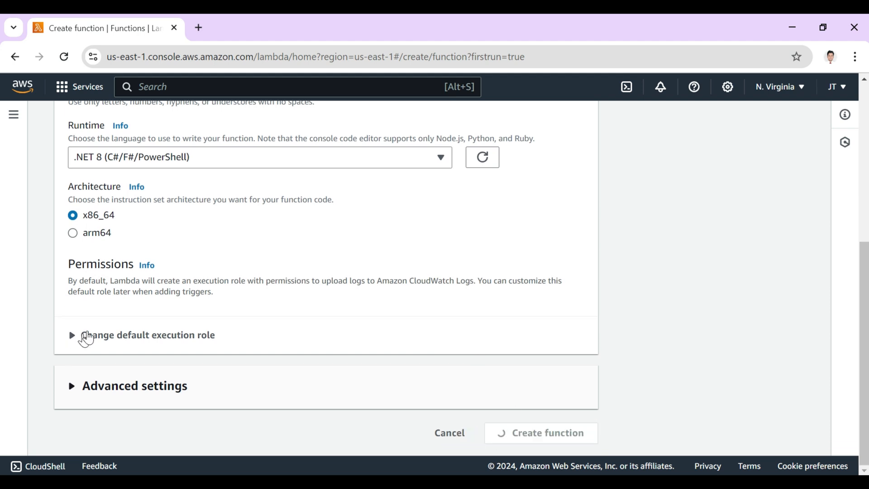
{"action": "mouse_move", "coordinate": [153, 302]}
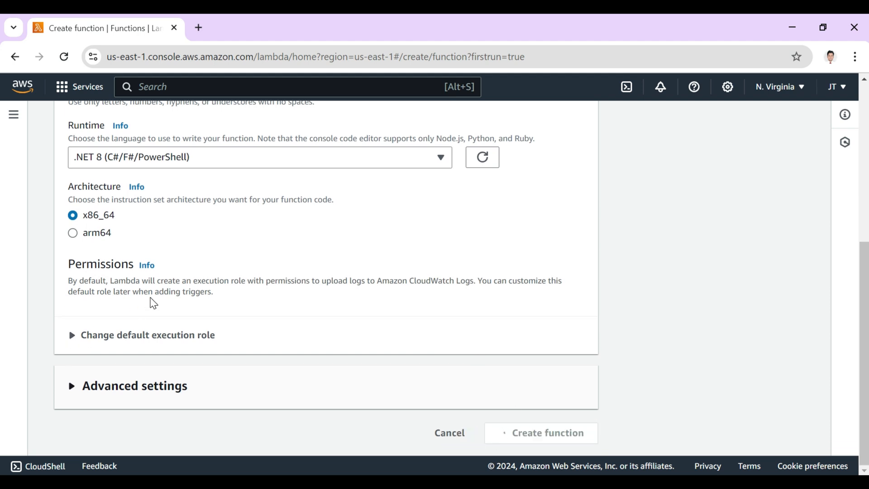
{"action": "left_click", "coordinate": [541, 433]}
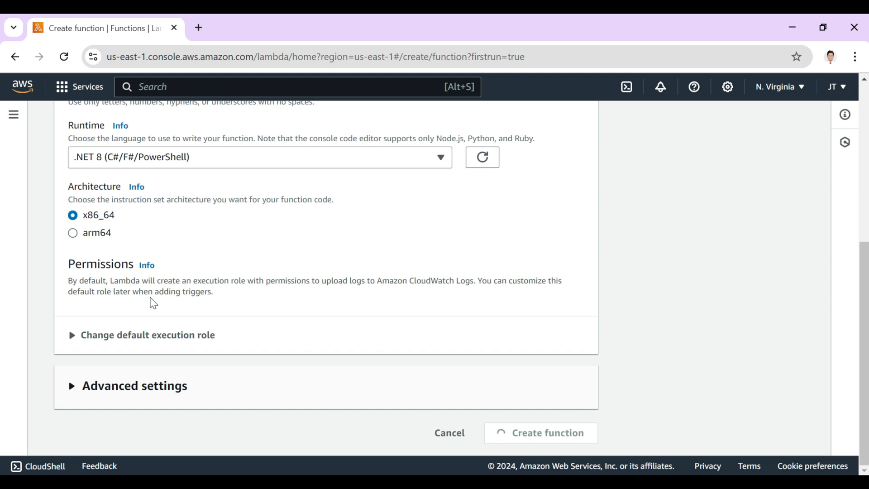
{"action": "left_click", "coordinate": [548, 433]}
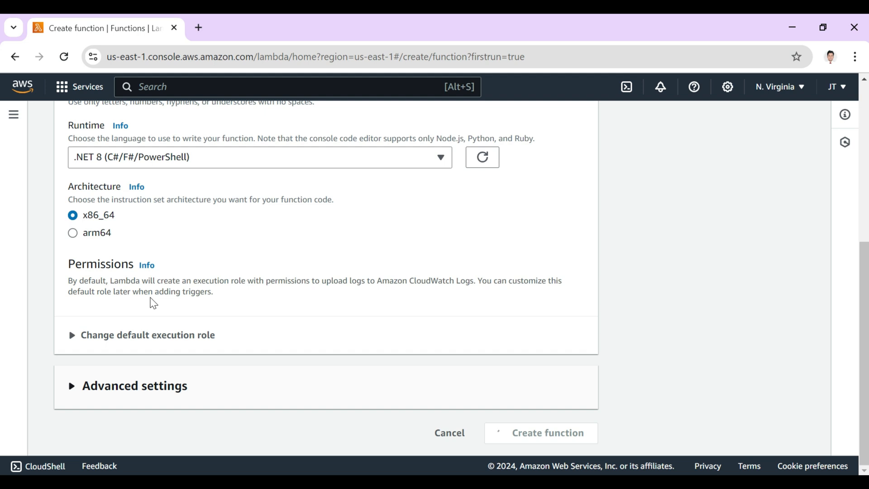
{"action": "left_click", "coordinate": [539, 433]}
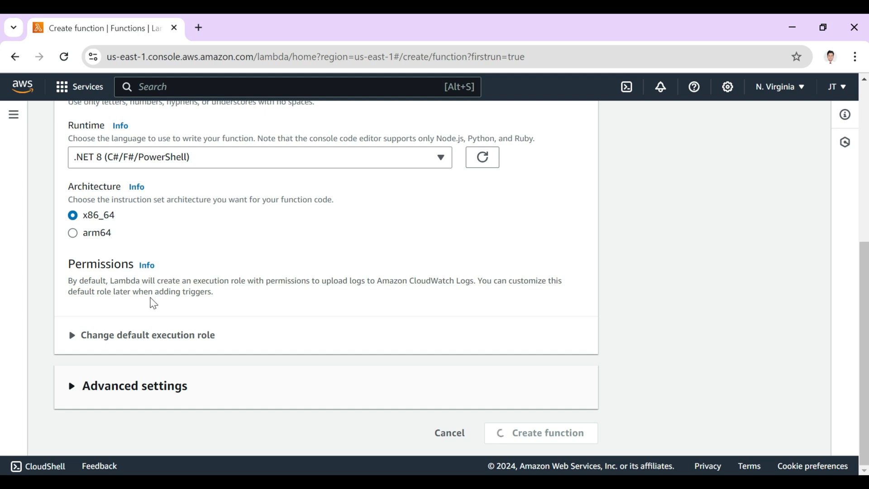
{"action": "left_click", "coordinate": [541, 432]}
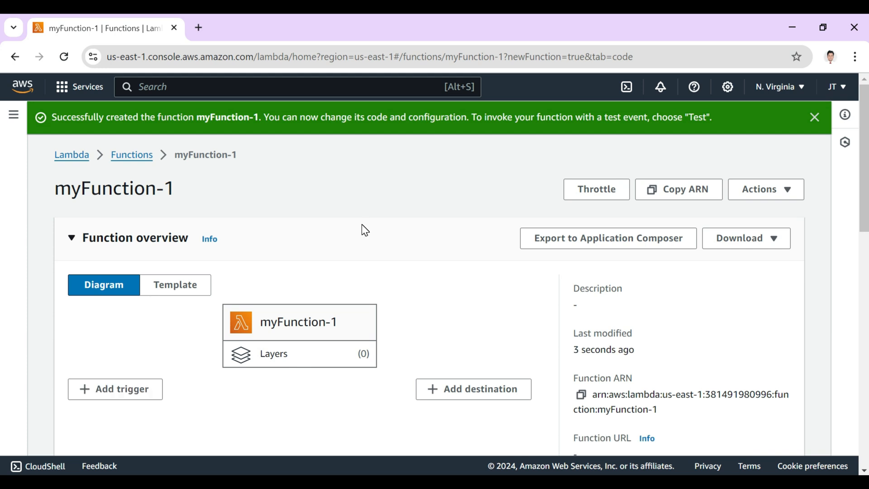
Open myFunction-1's Test tab and scroll to the hello-world test event form
{"action": "scroll", "scroll_direction": "down", "scroll_amount": 3}
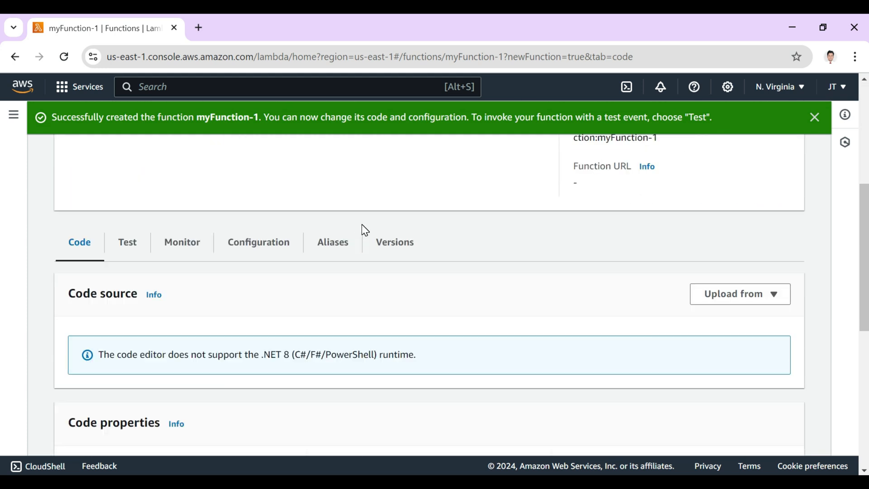
{"action": "left_click", "coordinate": [127, 242]}
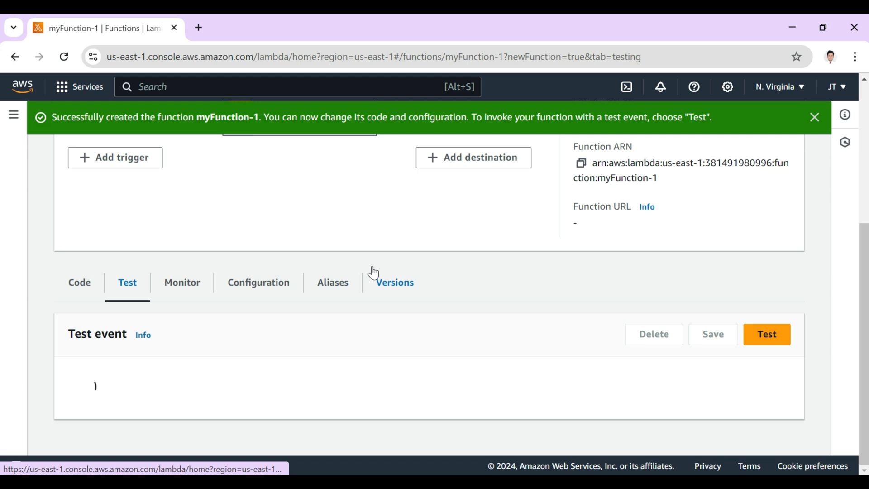
{"action": "scroll", "scroll_direction": "down", "scroll_amount": 3}
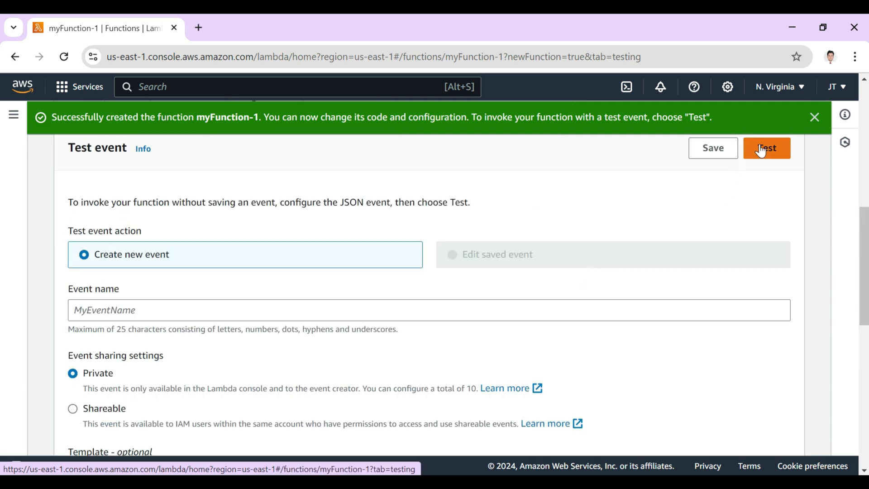
{"action": "scroll", "scroll_direction": "down", "scroll_amount": 3}
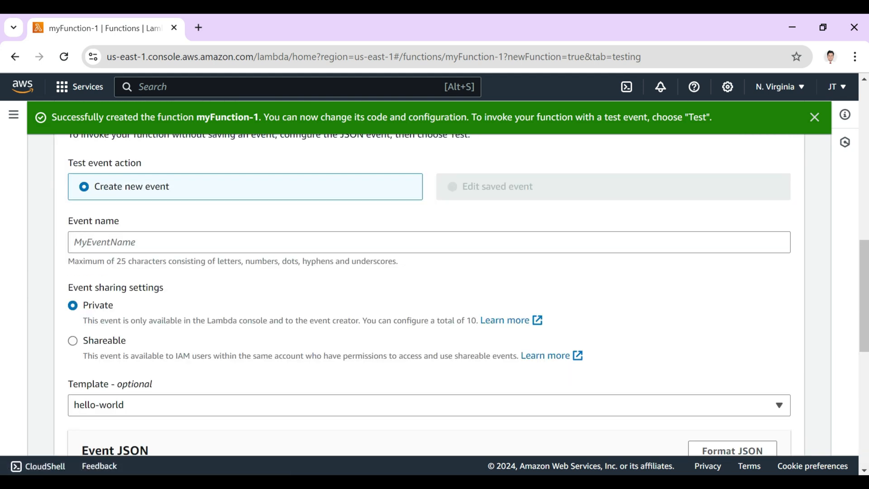
Run the test event and expand the succeeded result returning 'Hello from Lambda'
{"action": "left_click", "coordinate": [766, 284]}
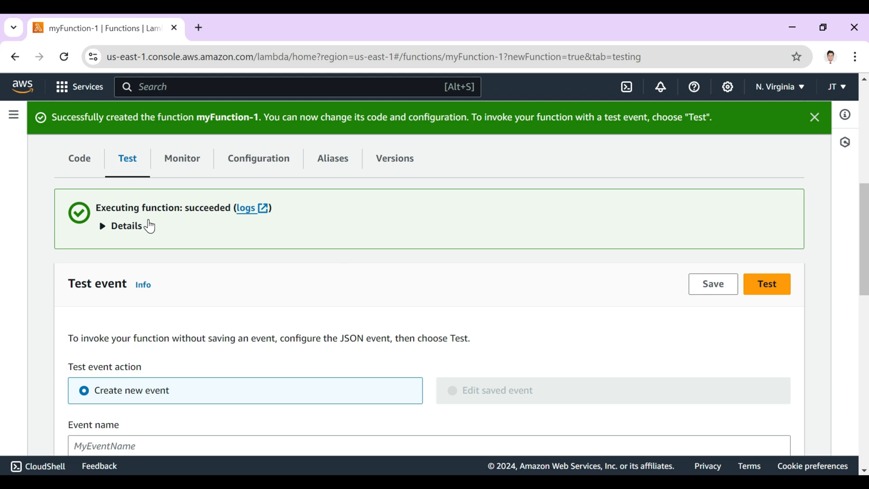
{"action": "mouse_move", "coordinate": [134, 229]}
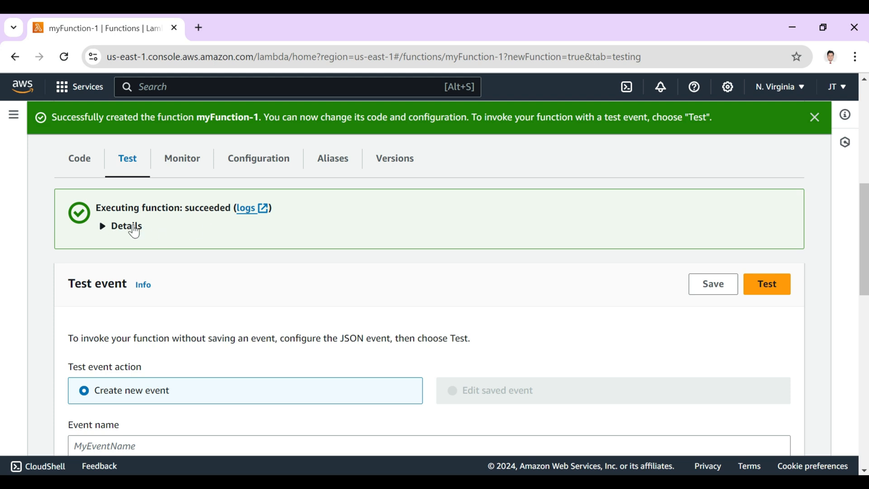
{"action": "left_click", "coordinate": [126, 226]}
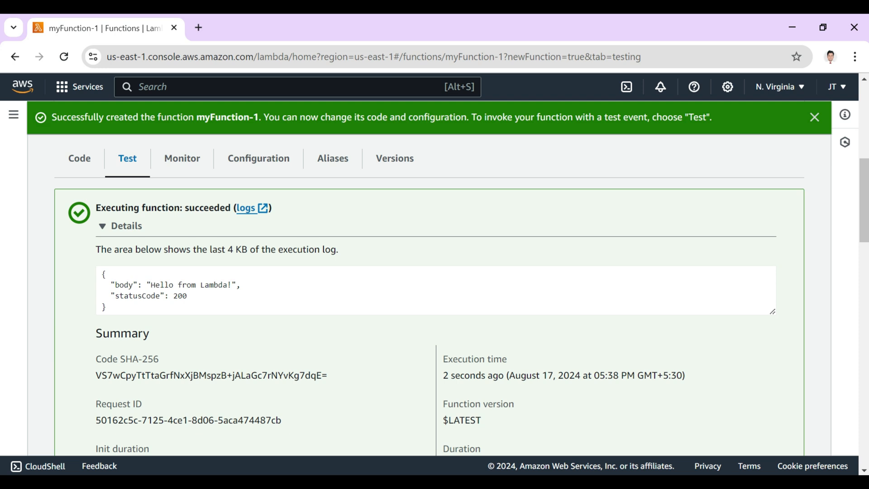
{"action": "mouse_move", "coordinate": [235, 347]}
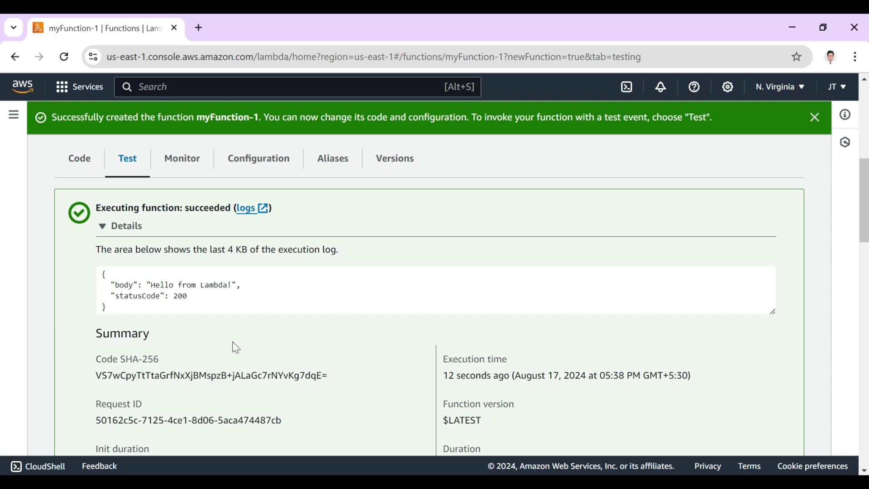
{"action": "scroll", "scroll_direction": "down", "scroll_amount": 3}
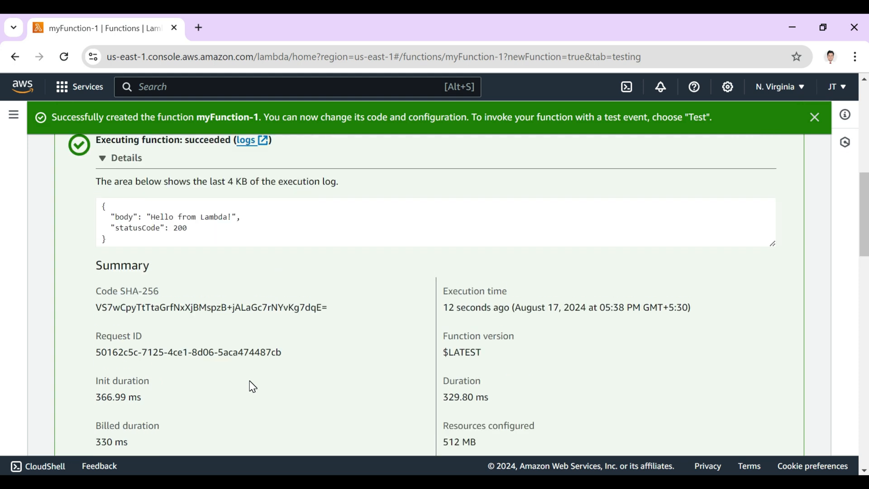
{"action": "scroll", "scroll_direction": "down", "scroll_amount": 3}
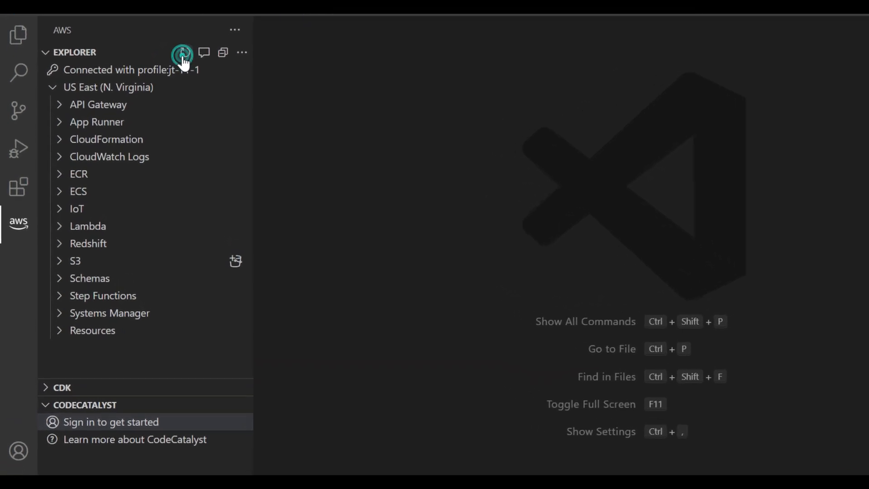
Refresh the AWS Explorer, select and right-click myFunction-1, then expand ECS (no clusters)
{"action": "left_click", "coordinate": [87, 225]}
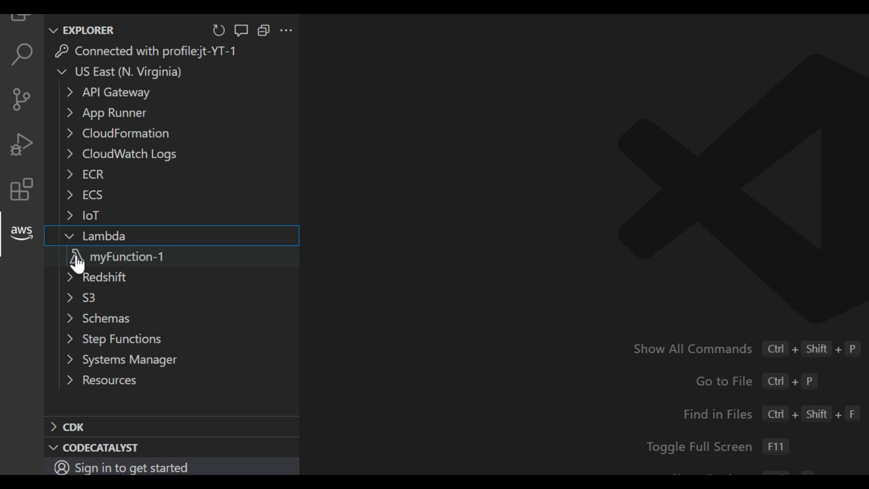
{"action": "left_click", "coordinate": [127, 256]}
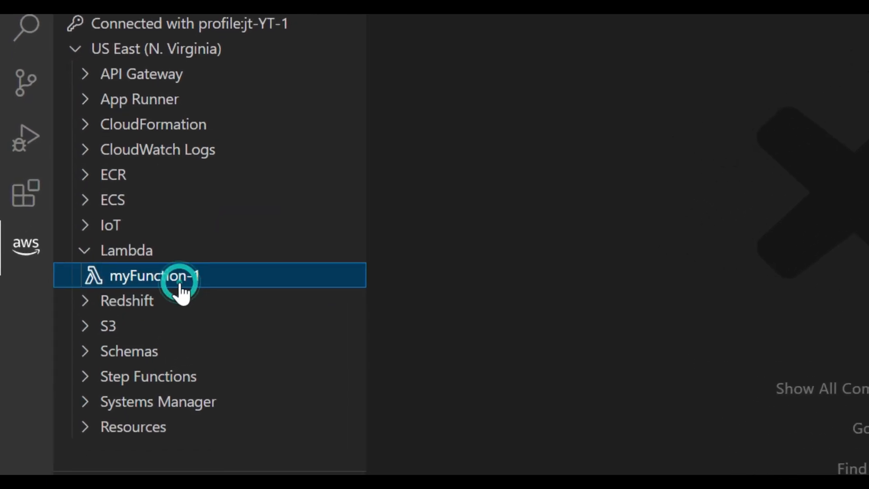
{"action": "right_click", "coordinate": [155, 276]}
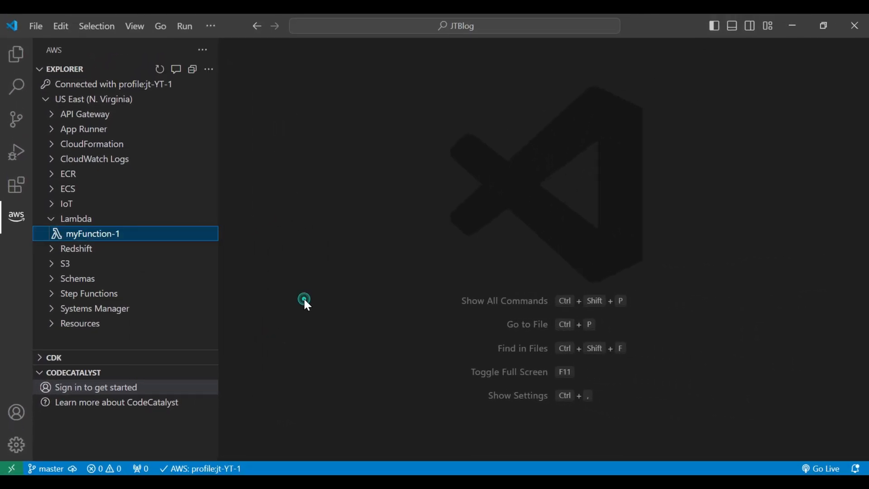
{"action": "mouse_move", "coordinate": [68, 188]}
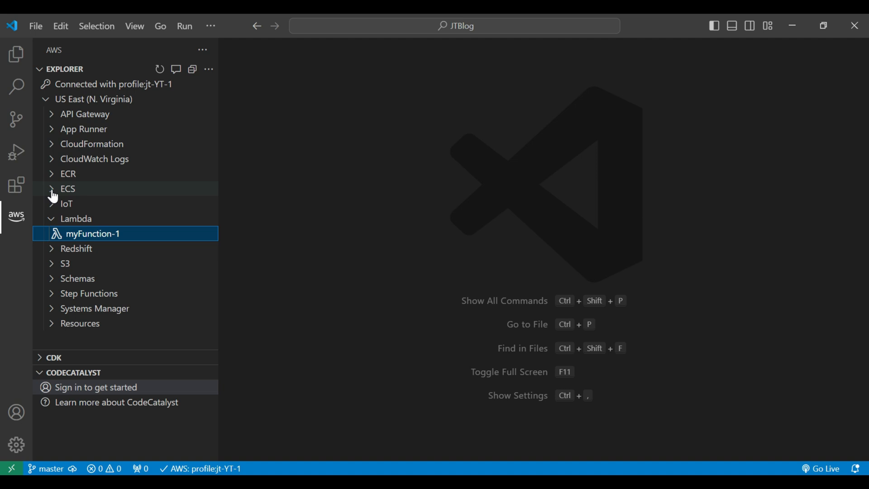
{"action": "left_click", "coordinate": [68, 188]}
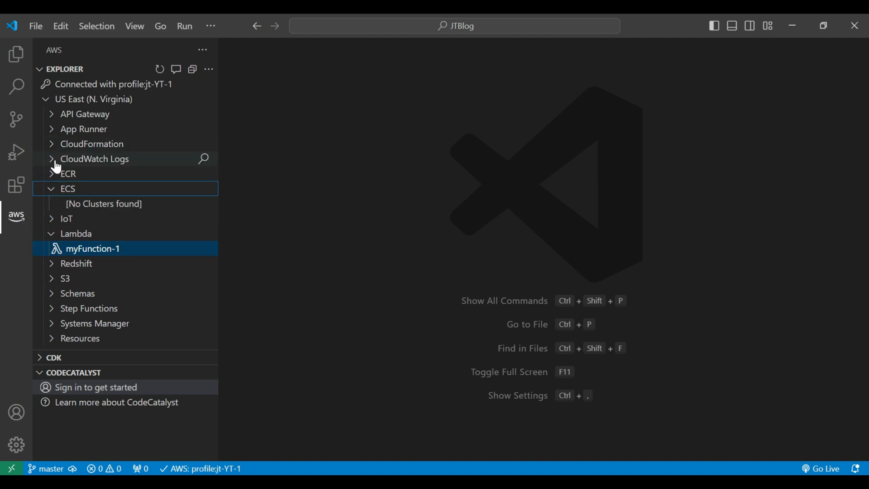
Expand CloudWatch Logs to reveal /aws/lambda/myFunction-1 and dismiss the log stream picker
{"action": "left_click", "coordinate": [94, 158]}
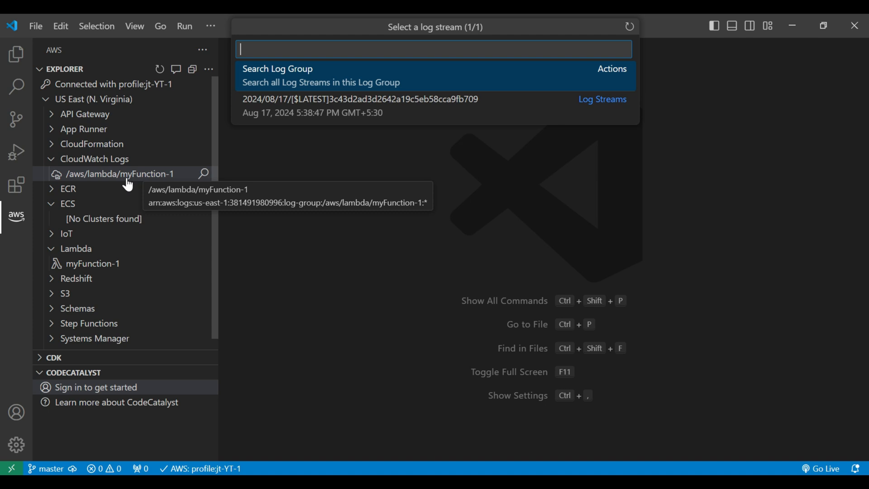
{"action": "mouse_move", "coordinate": [93, 263]}
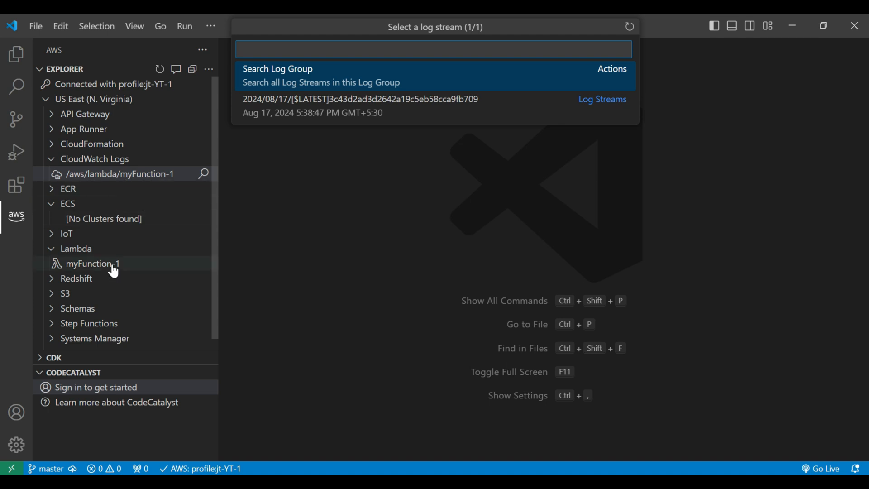
{"action": "mouse_move", "coordinate": [119, 174]}
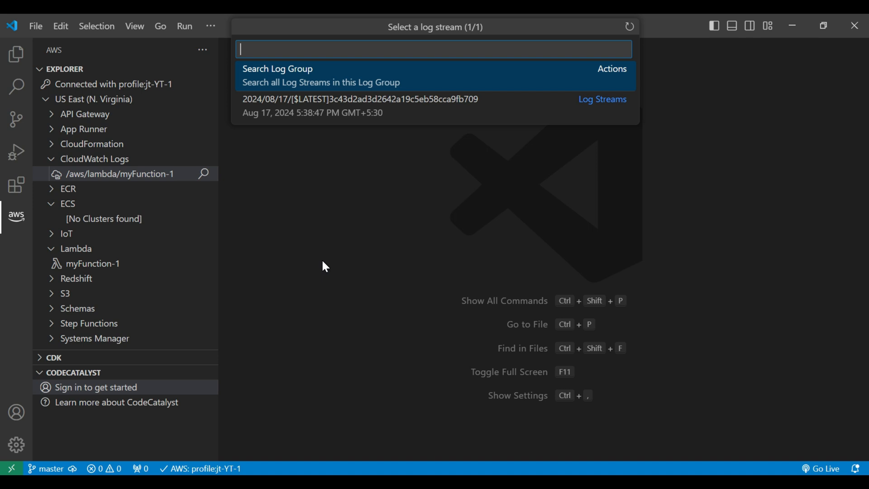
{"action": "mouse_move", "coordinate": [117, 317]}
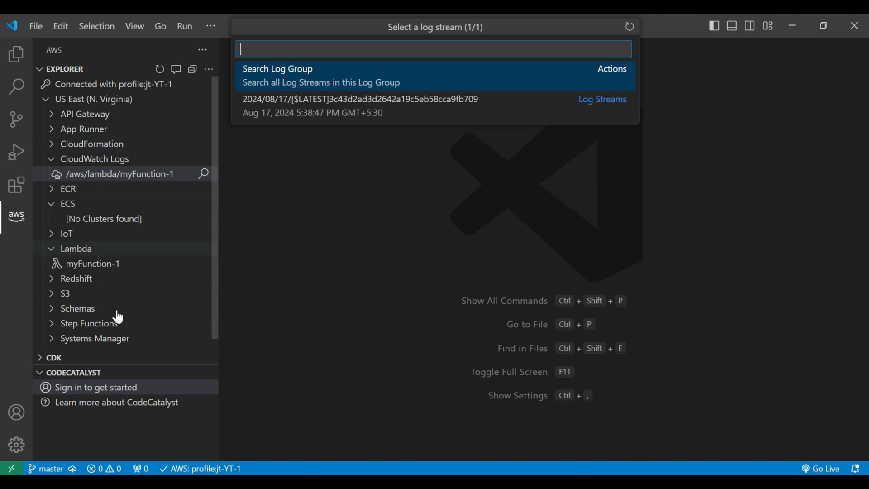
{"action": "mouse_move", "coordinate": [287, 238]}
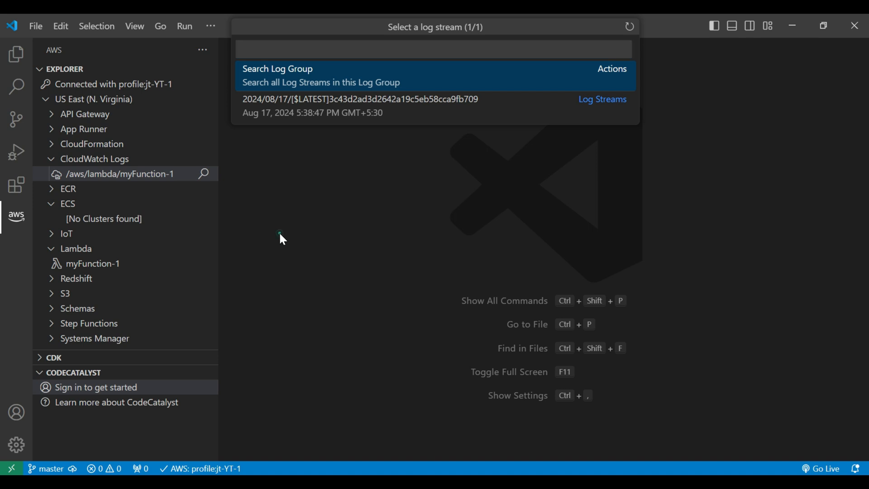
{"action": "key", "text": "Escape"}
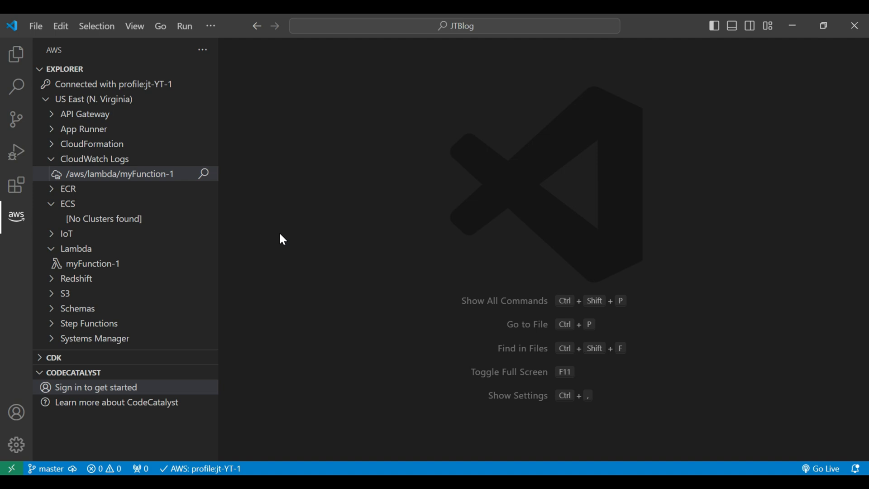